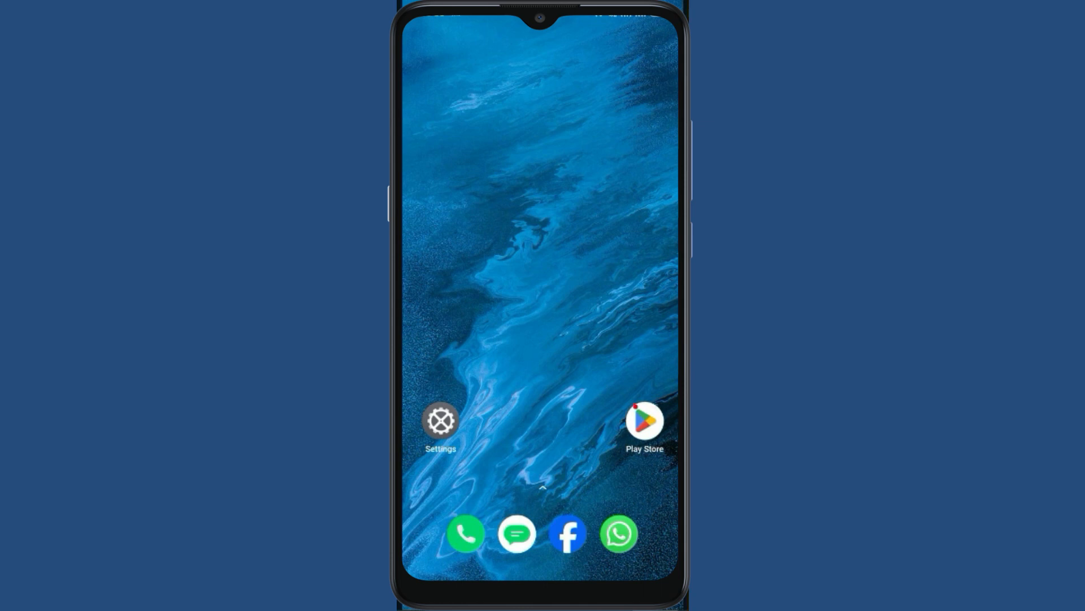
Launch the Google Play Store from its home screen icon
{"action": "left_click", "coordinate": [643, 426]}
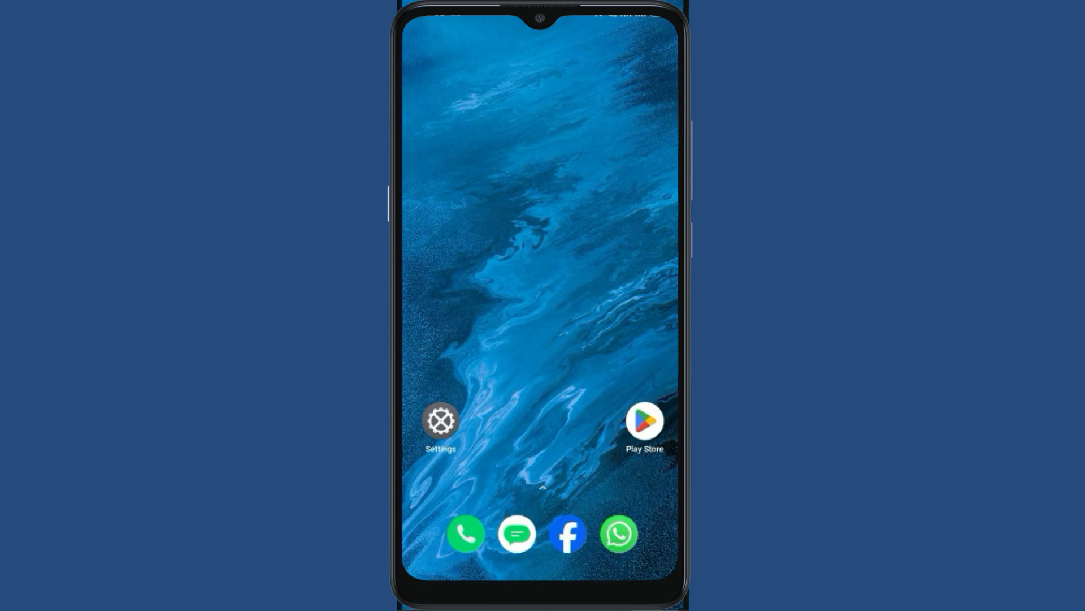
{"action": "left_click", "coordinate": [644, 421]}
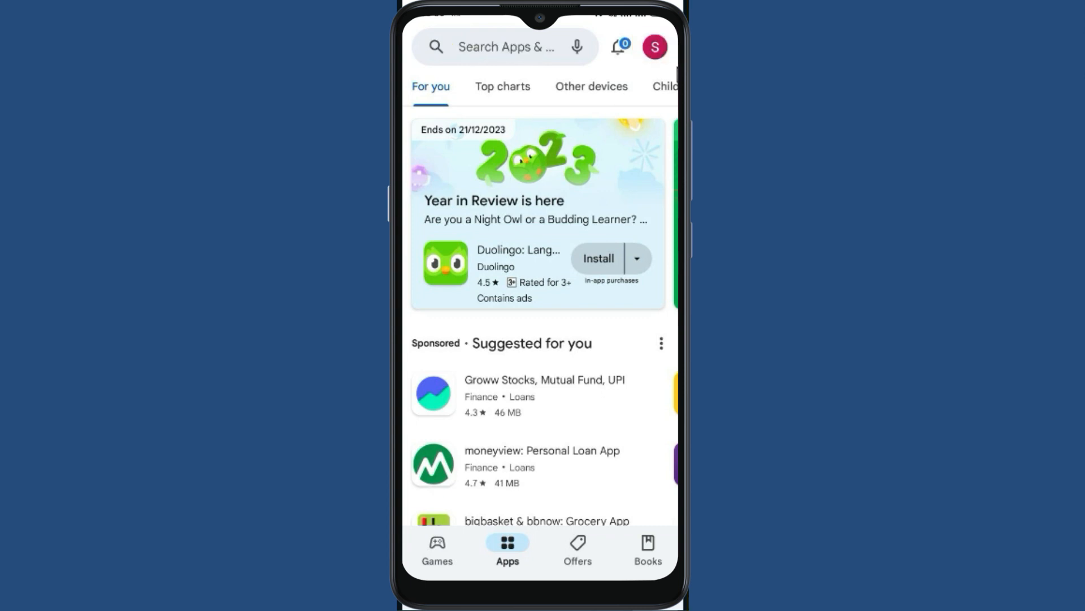
Reach Play Store Settings from the account menu and expand Network preferences
{"action": "left_click", "coordinate": [654, 46]}
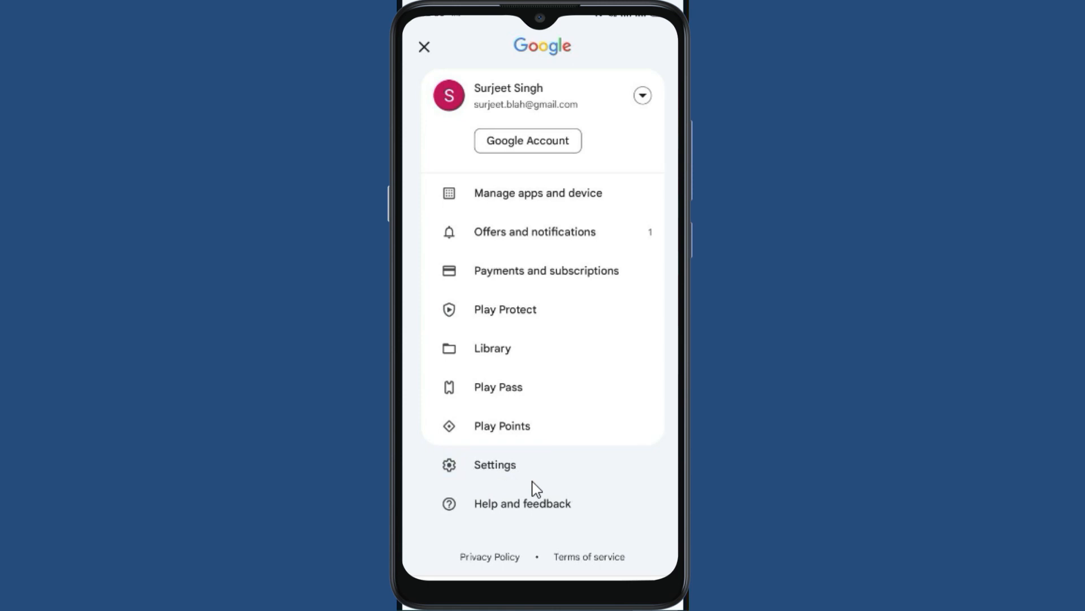
{"action": "left_click", "coordinate": [495, 465]}
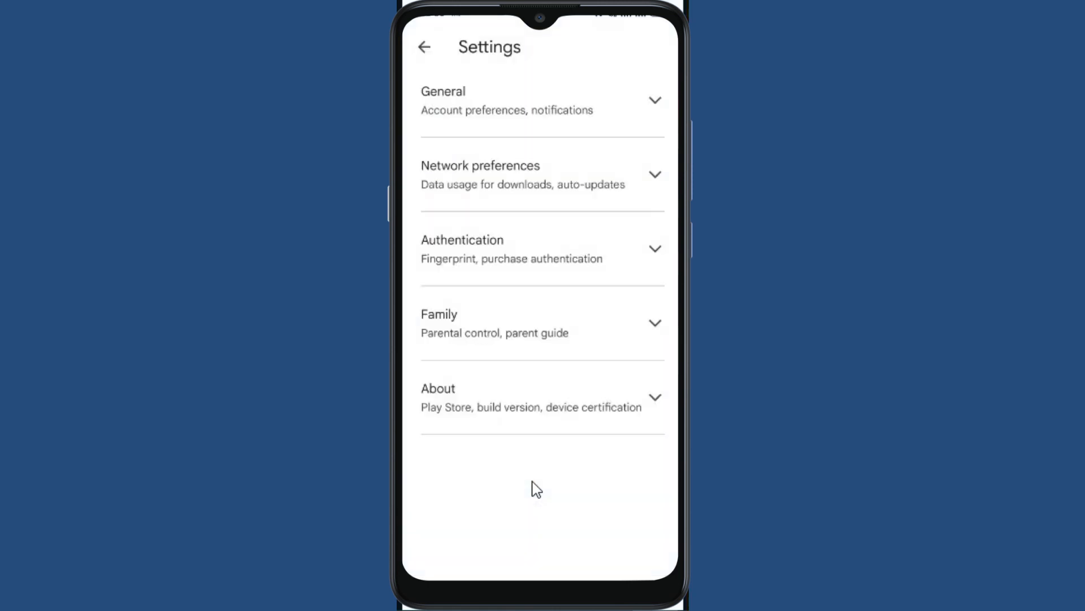
{"action": "left_click", "coordinate": [495, 174]}
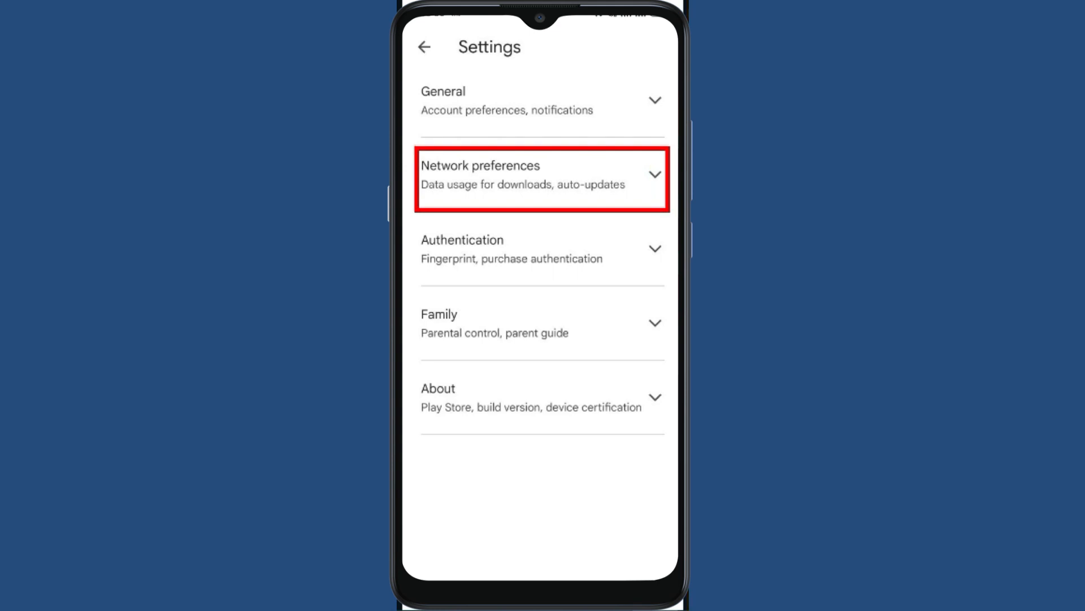
{"action": "left_click", "coordinate": [542, 174]}
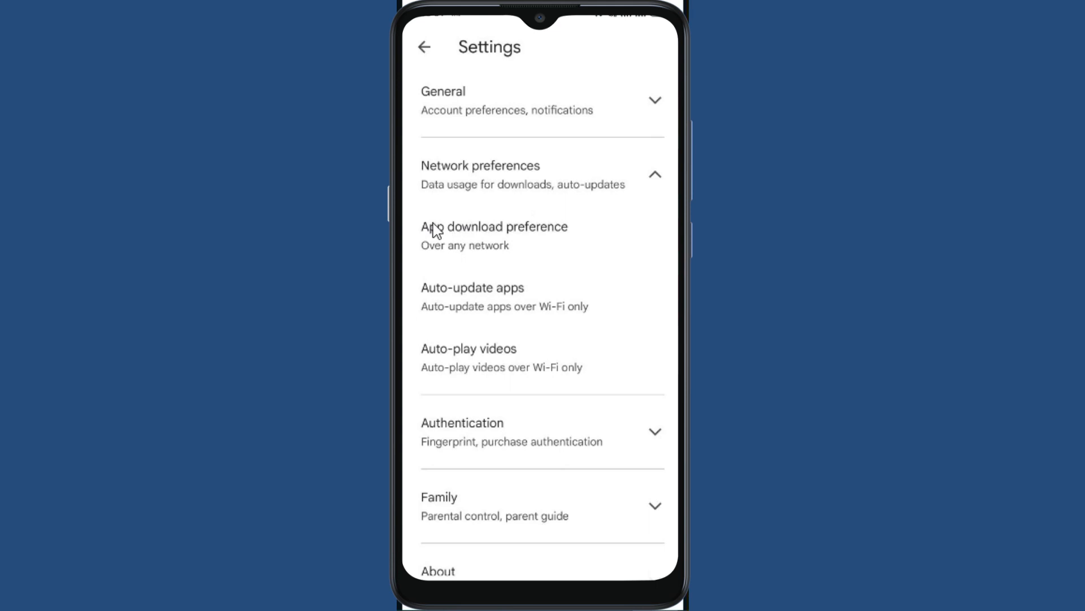
{"action": "left_click", "coordinate": [493, 235]}
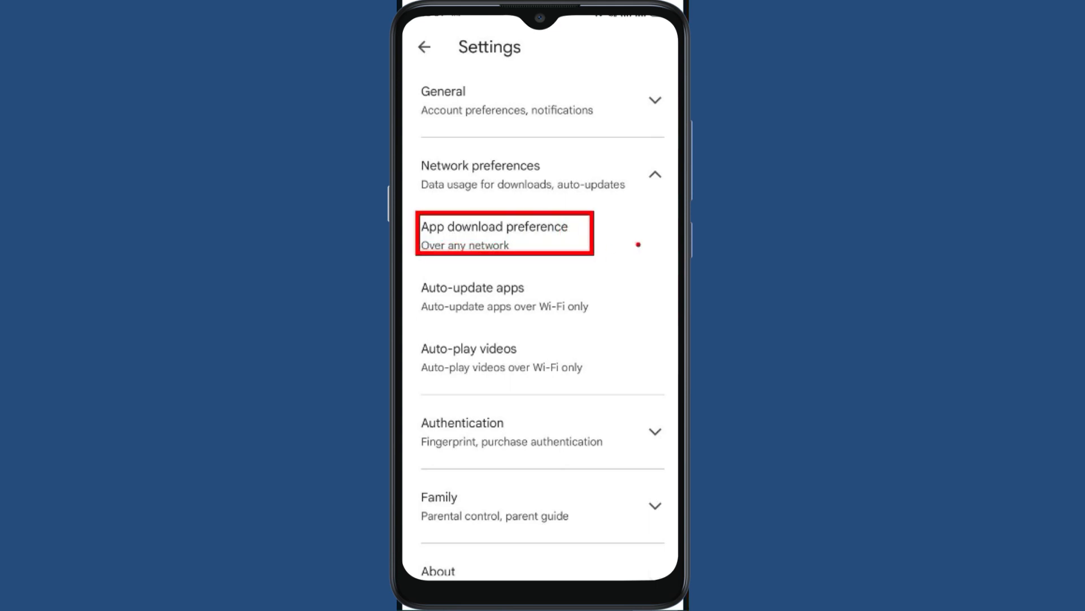
Review App download preference, leave it on Over any network, and go to the home screen
{"action": "left_click", "coordinate": [495, 233]}
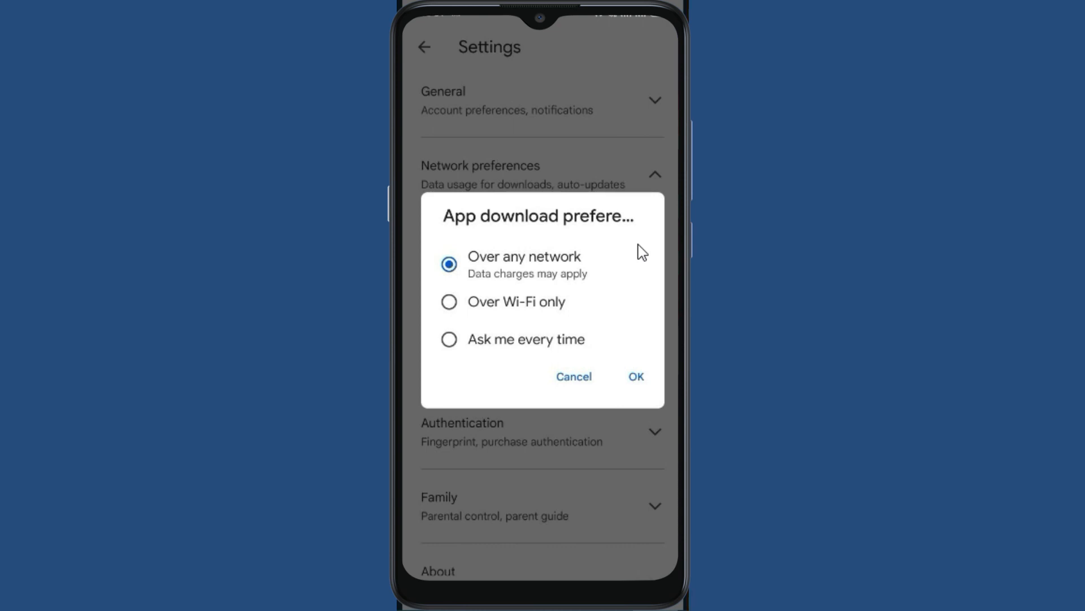
{"action": "mouse_move", "coordinate": [531, 277]}
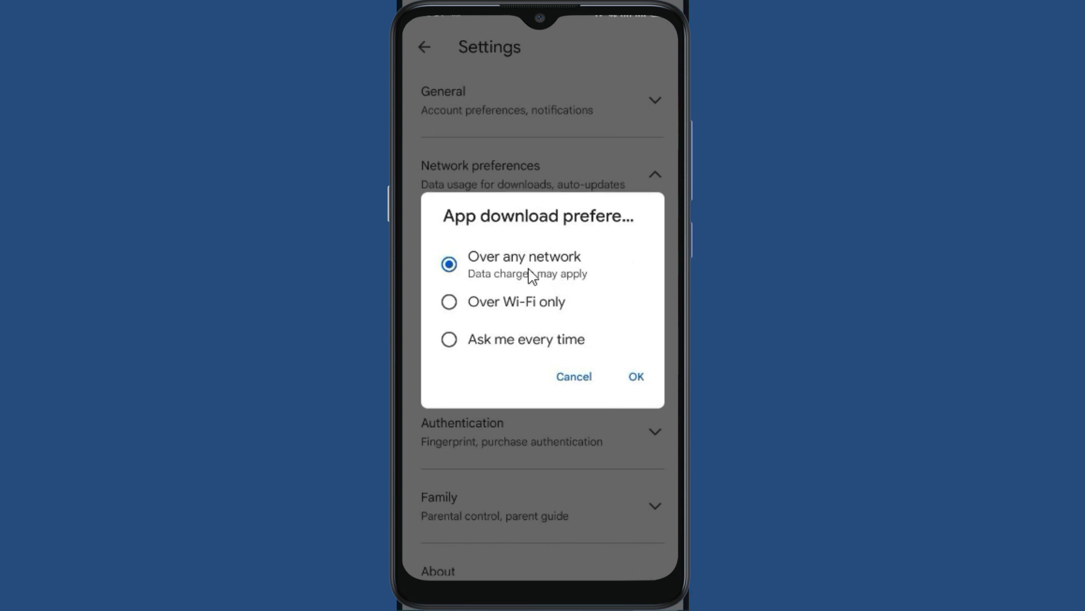
{"action": "mouse_move", "coordinate": [621, 409]}
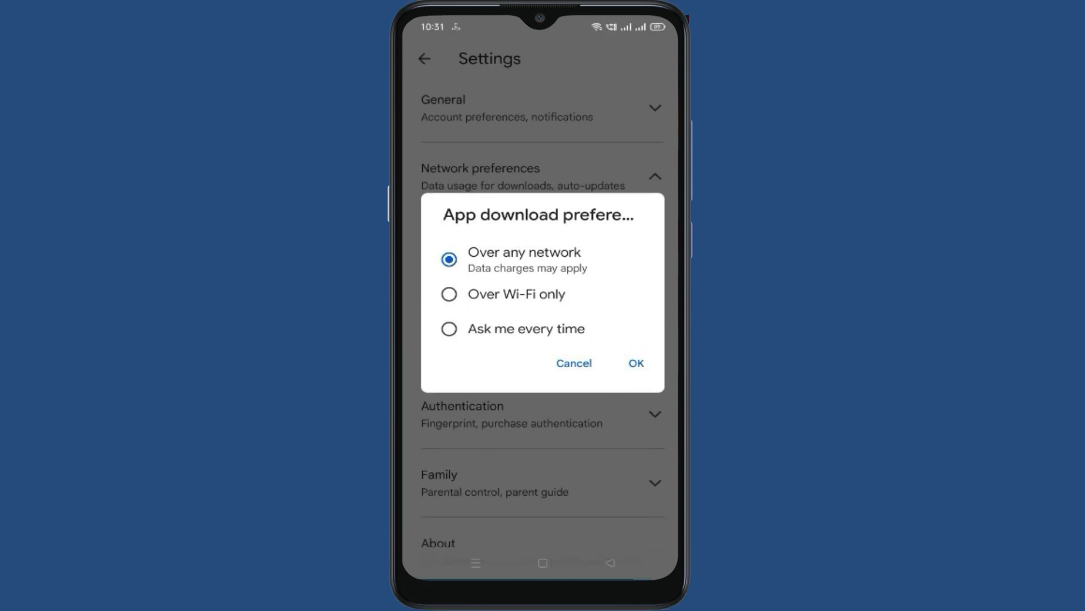
{"action": "left_click", "coordinate": [634, 362]}
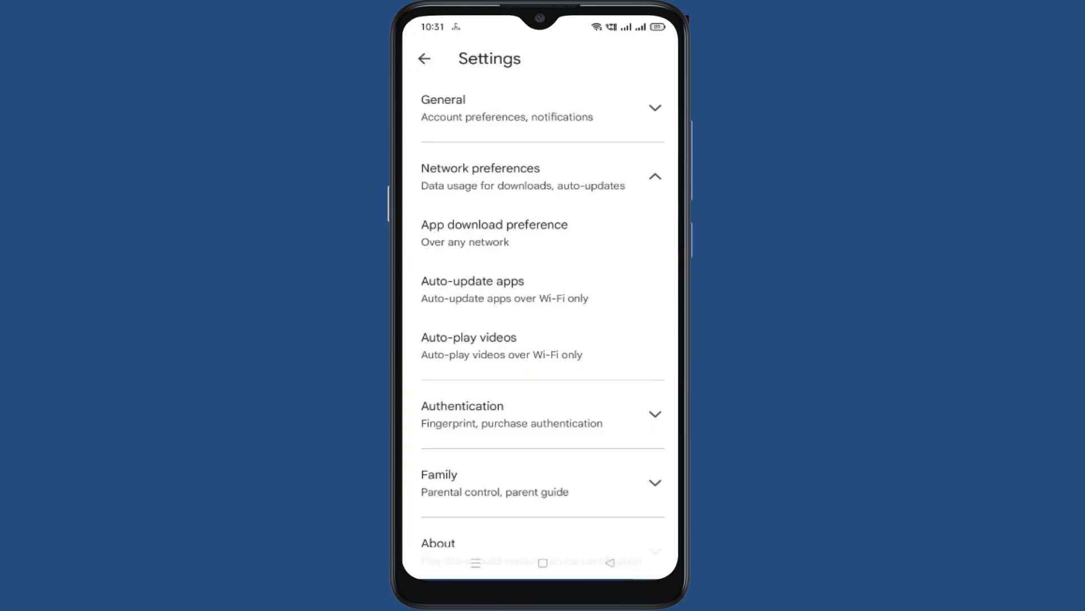
{"action": "left_click", "coordinate": [424, 58]}
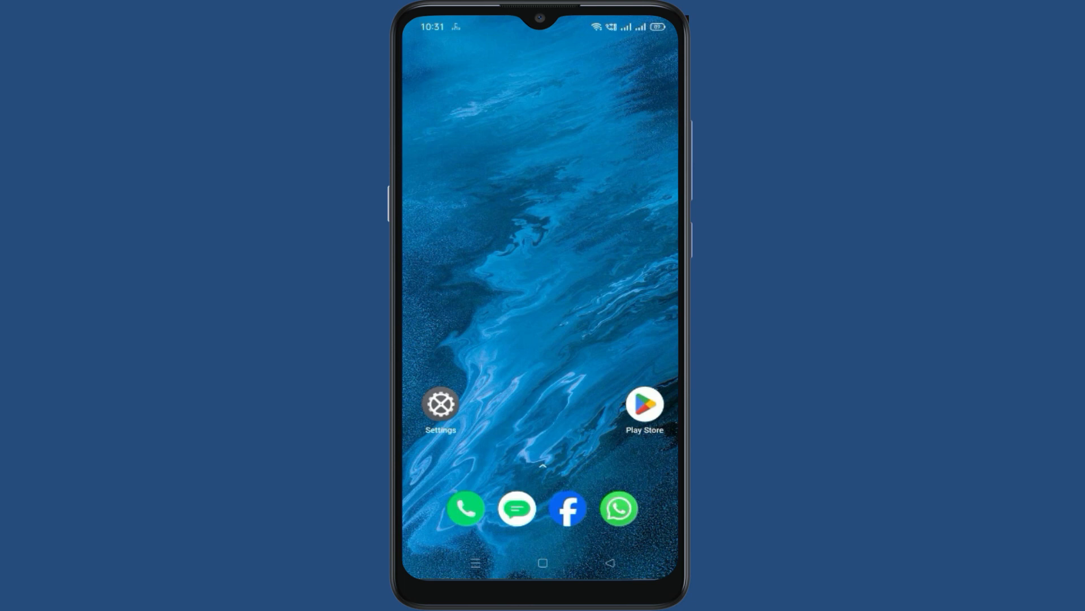
Launch Android Settings and scroll down to the App management entry
{"action": "left_click", "coordinate": [440, 403]}
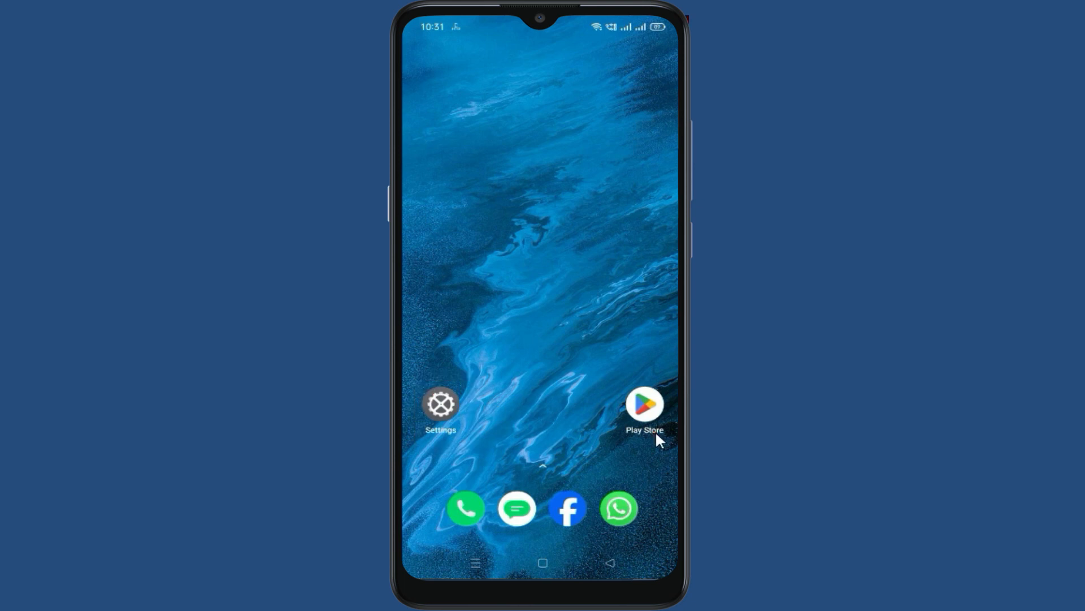
{"action": "left_click", "coordinate": [440, 404]}
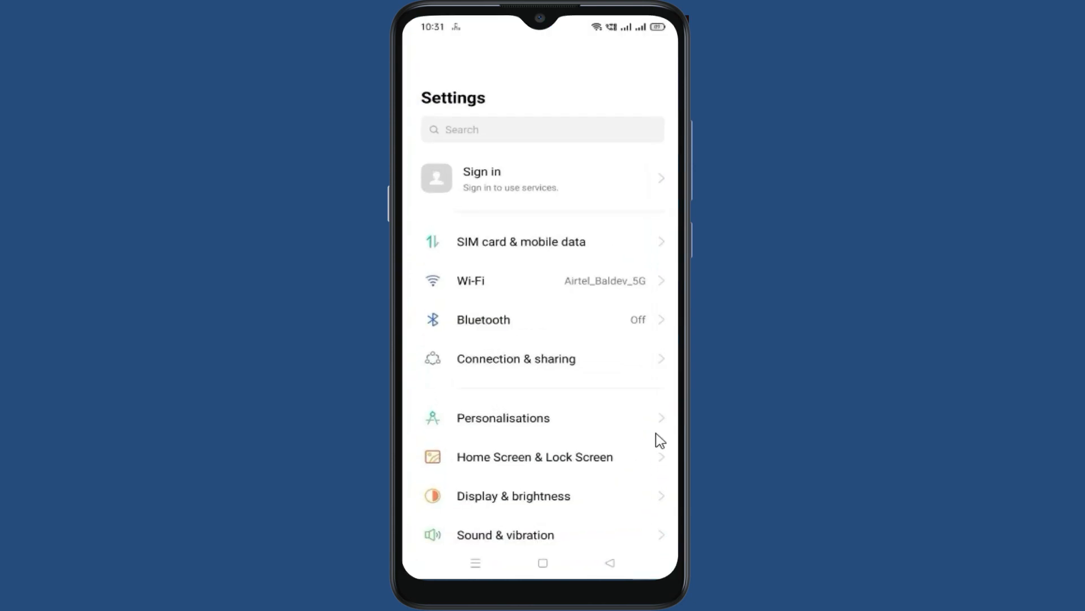
{"action": "scroll", "scroll_direction": "down", "scroll_amount": 3}
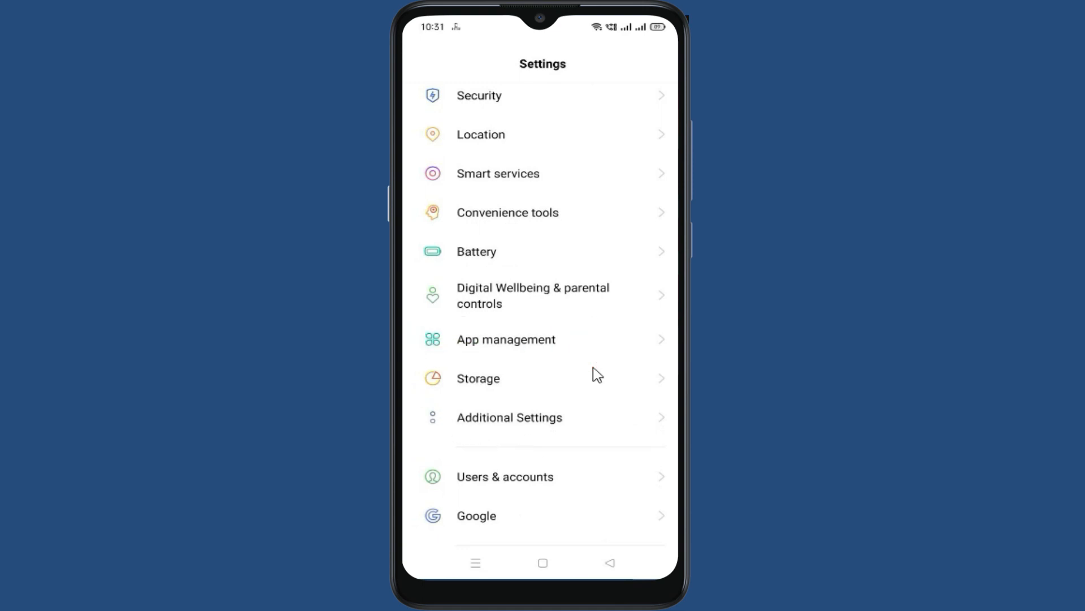
Enter App management and show the full App list of installed apps
{"action": "left_click", "coordinate": [505, 339]}
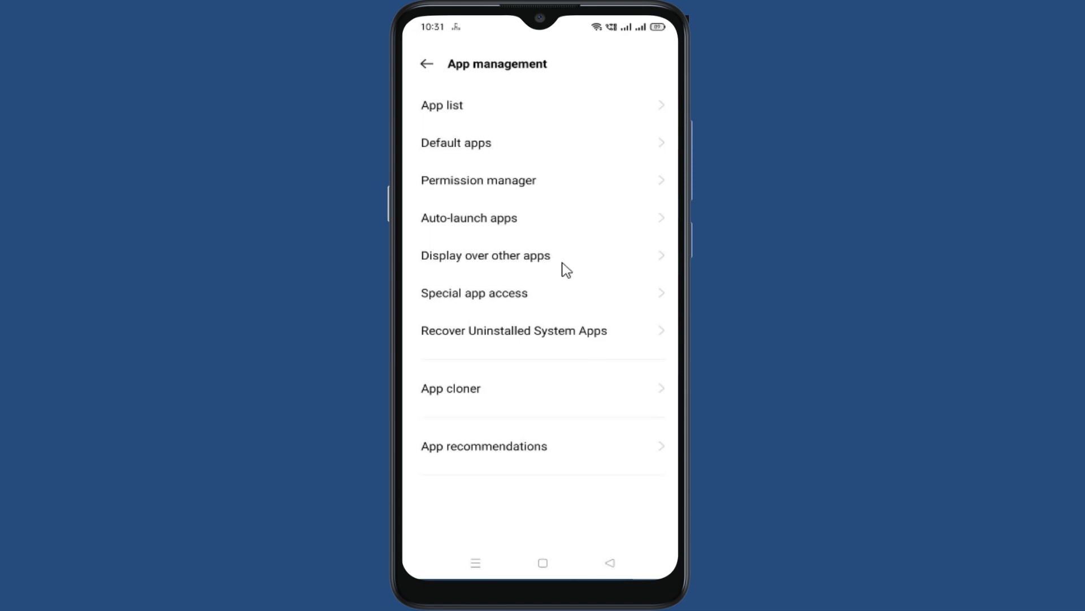
{"action": "left_click", "coordinate": [442, 104]}
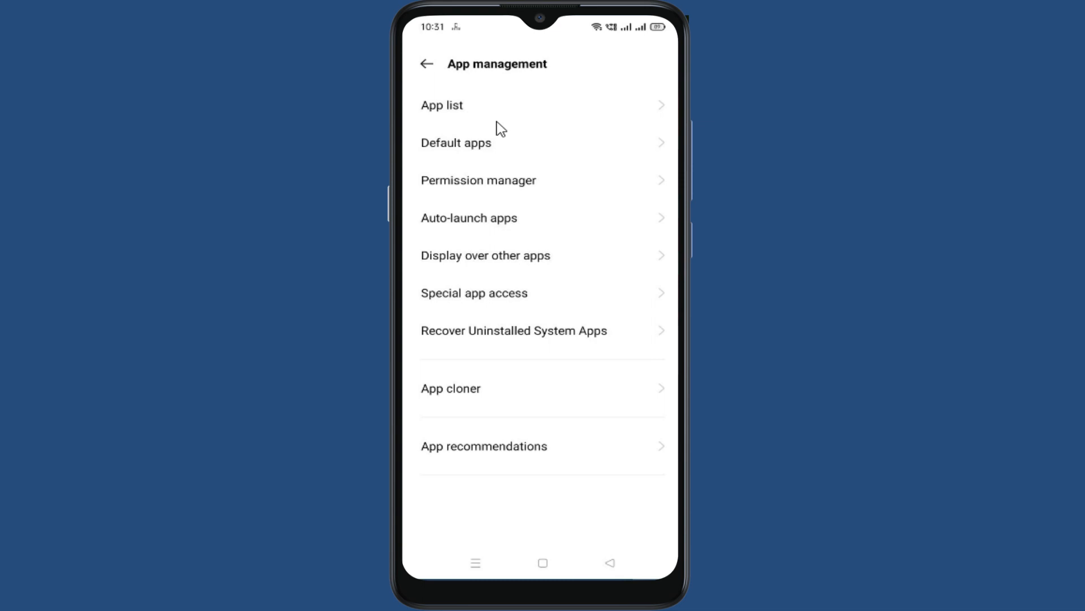
{"action": "left_click", "coordinate": [443, 104]}
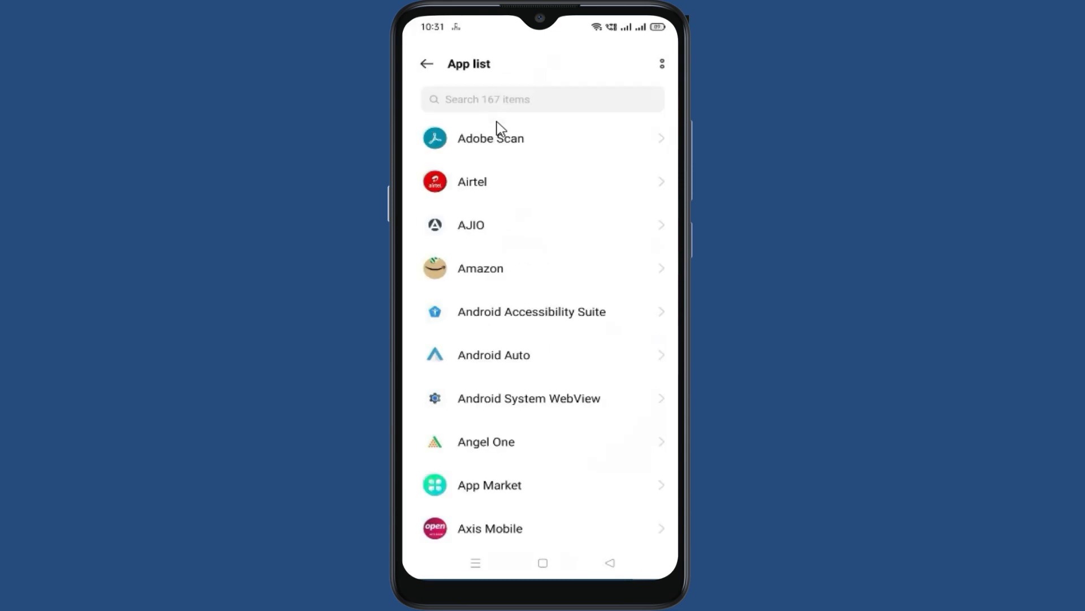
Search the app list for 'googl' and select Google Play Store's app info
{"action": "left_click", "coordinate": [541, 99]}
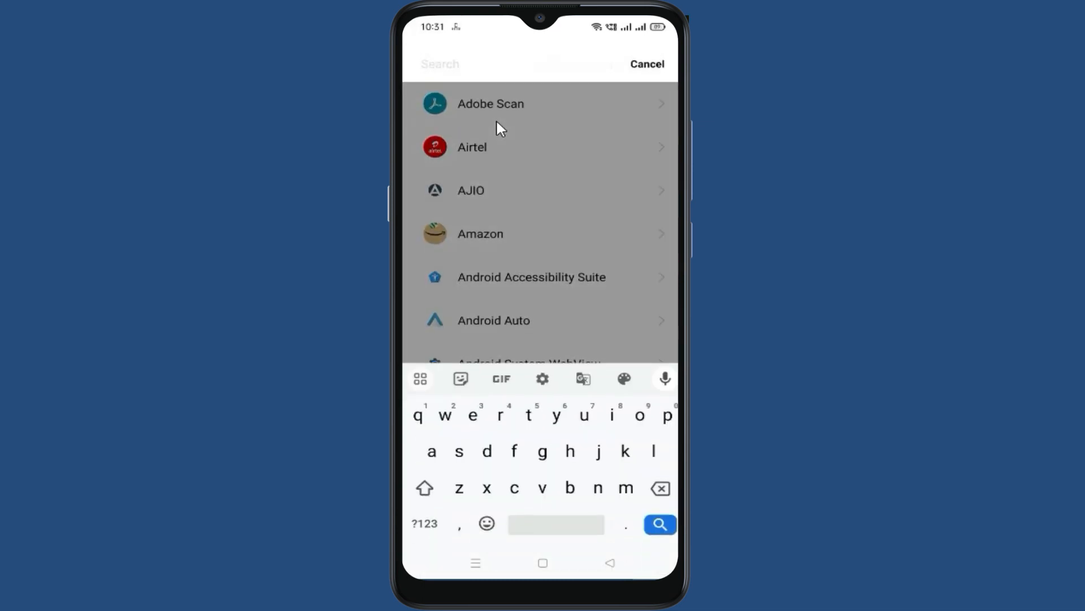
{"action": "type", "text": "google pla"}
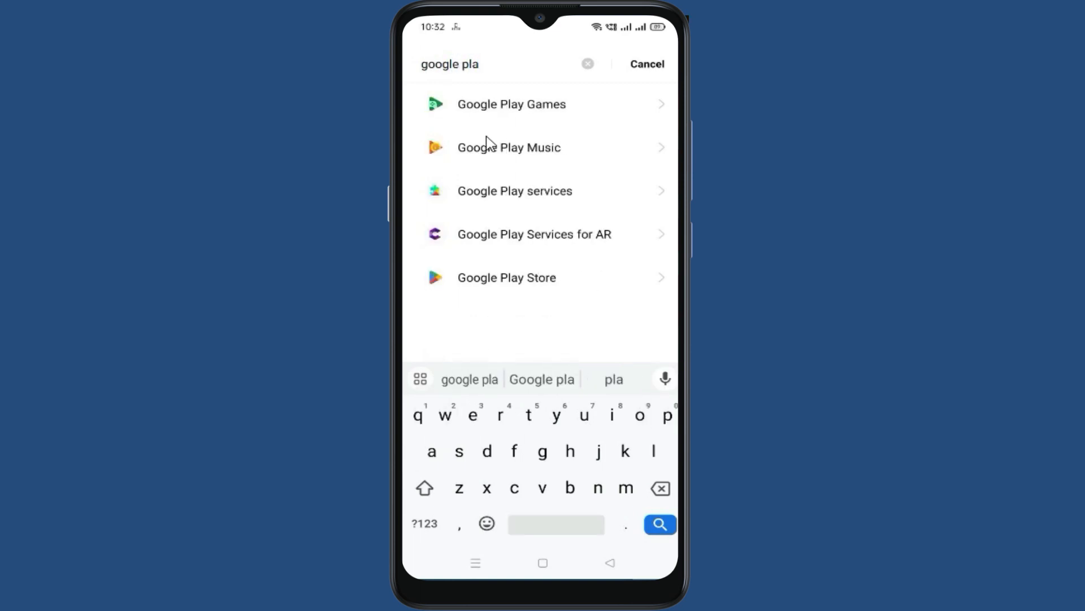
{"action": "left_click", "coordinate": [511, 277]}
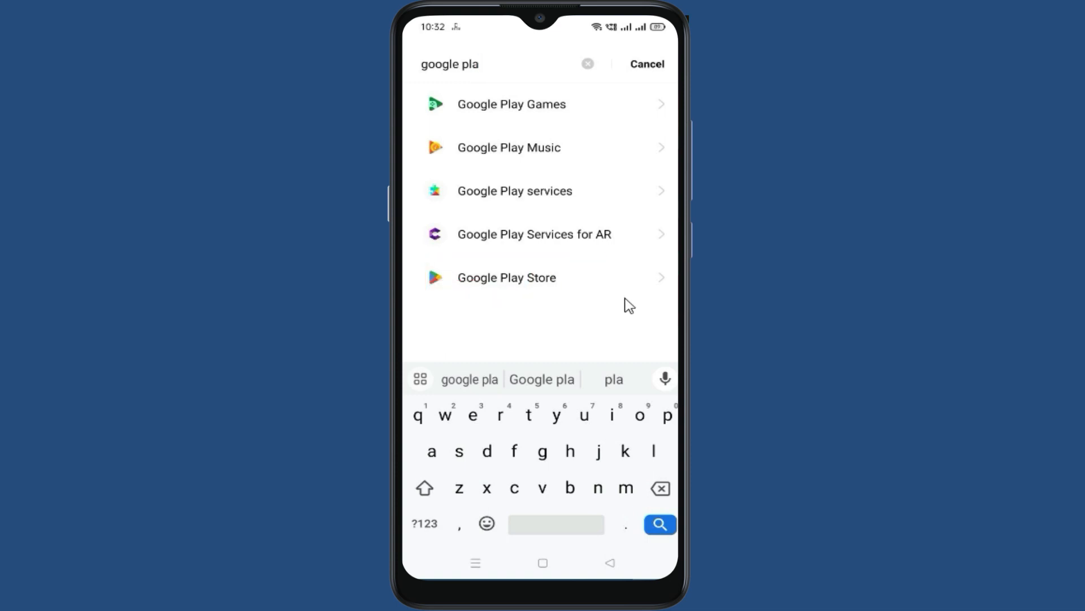
{"action": "left_click", "coordinate": [507, 277]}
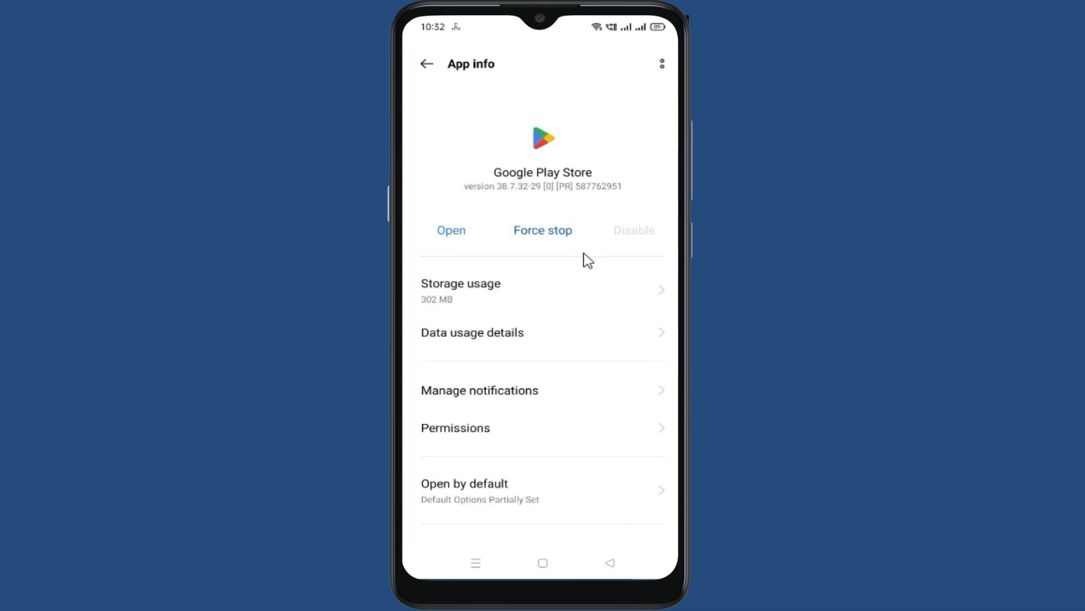
Force stop Google Play Store with confirmation and show its Storage usage details
{"action": "left_click", "coordinate": [542, 230]}
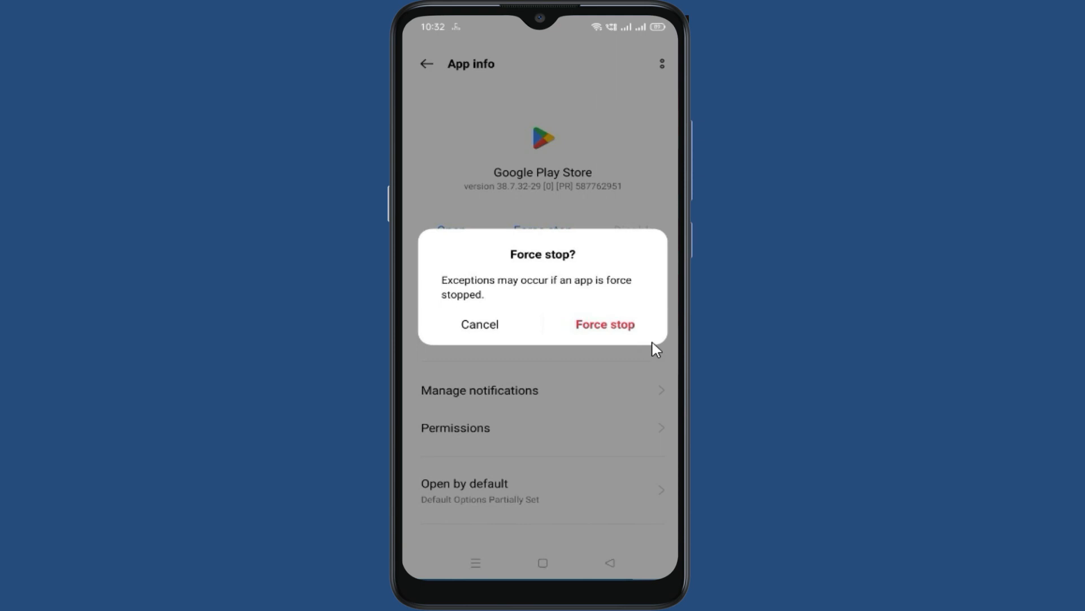
{"action": "left_click", "coordinate": [479, 325]}
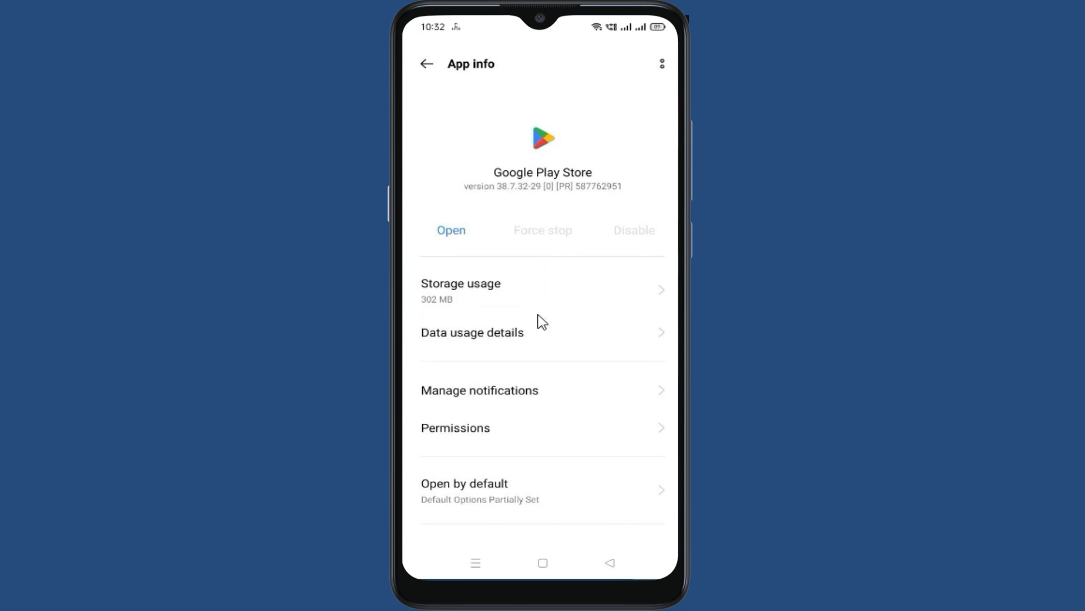
{"action": "left_click", "coordinate": [460, 290]}
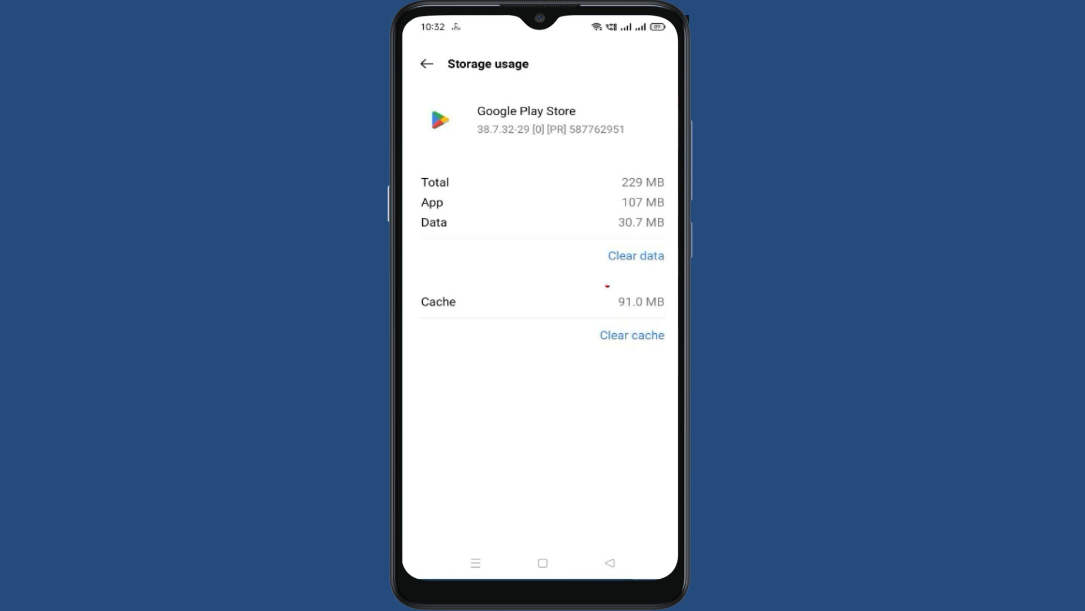
Clear Google Play Store's app data and cache from the Storage usage page
{"action": "left_click", "coordinate": [634, 255]}
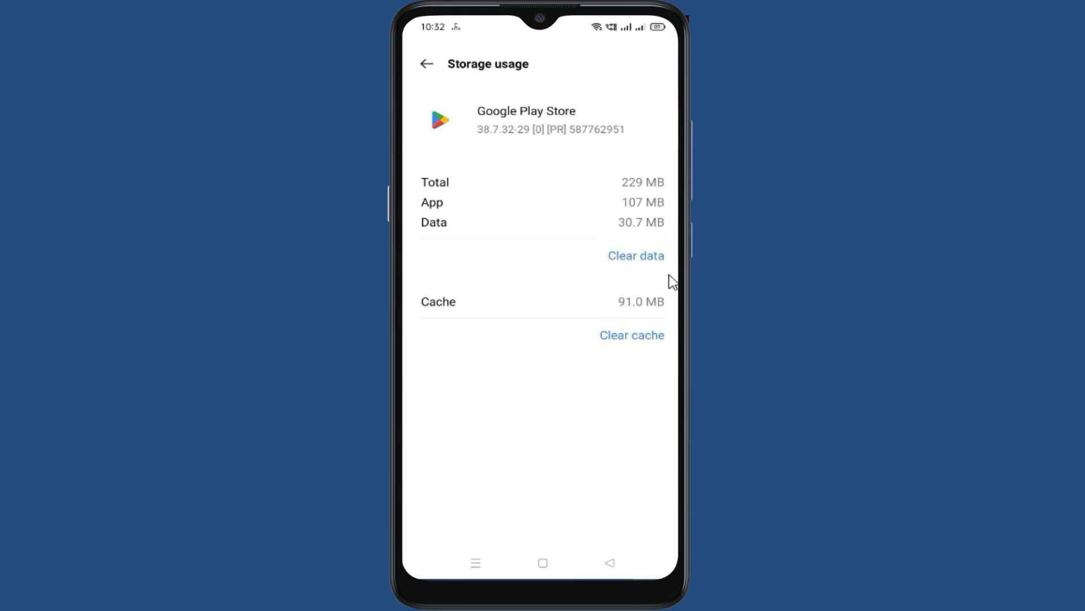
{"action": "left_click", "coordinate": [635, 254]}
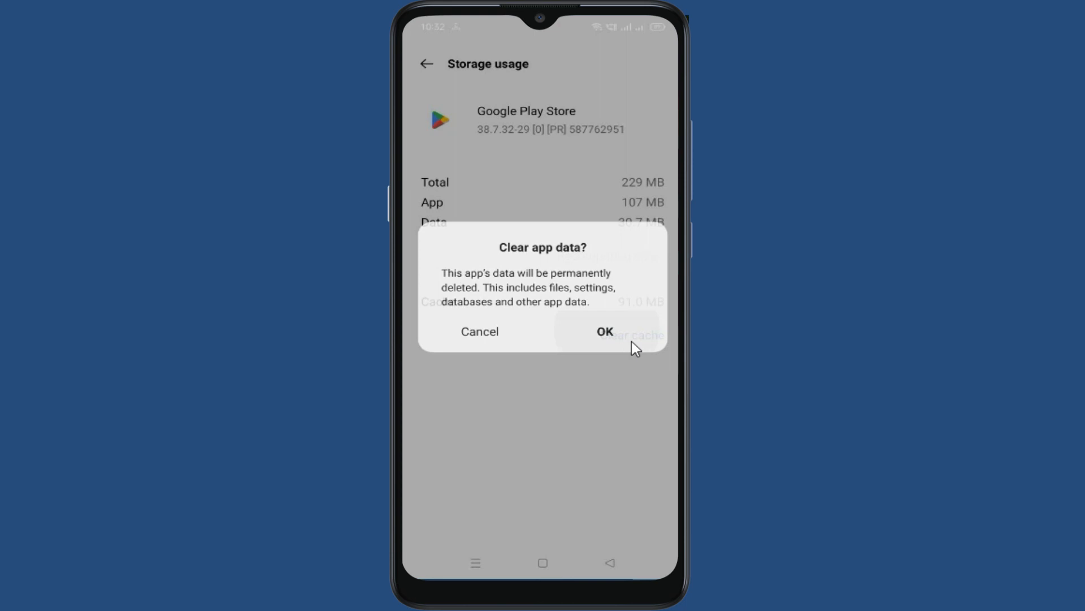
{"action": "left_click", "coordinate": [604, 331]}
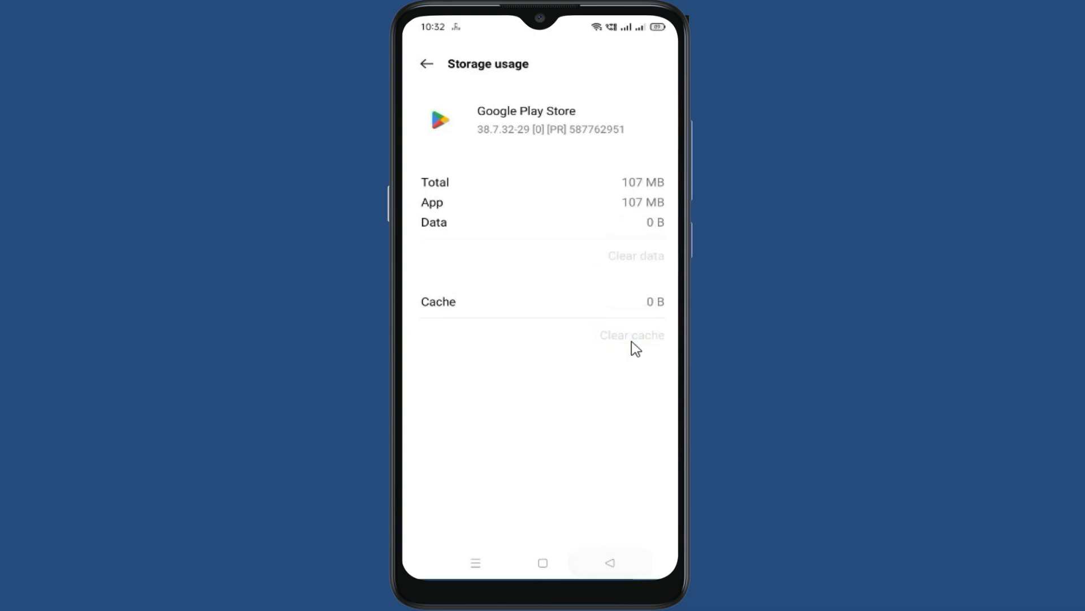
Return to Google Play Store's App info and show its more-options menu
{"action": "left_click", "coordinate": [426, 63]}
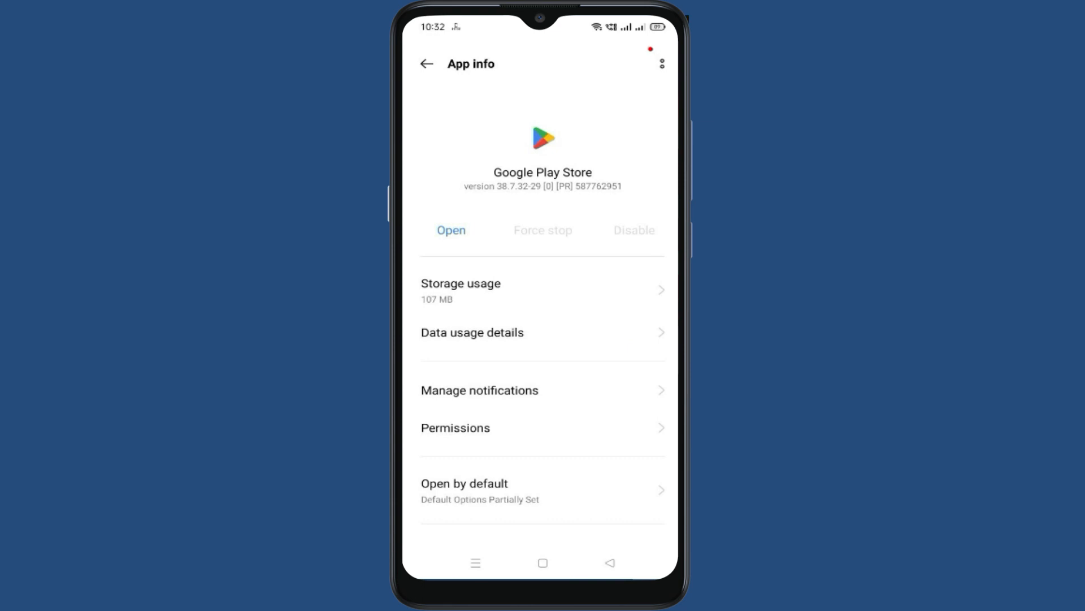
{"action": "left_click", "coordinate": [659, 63]}
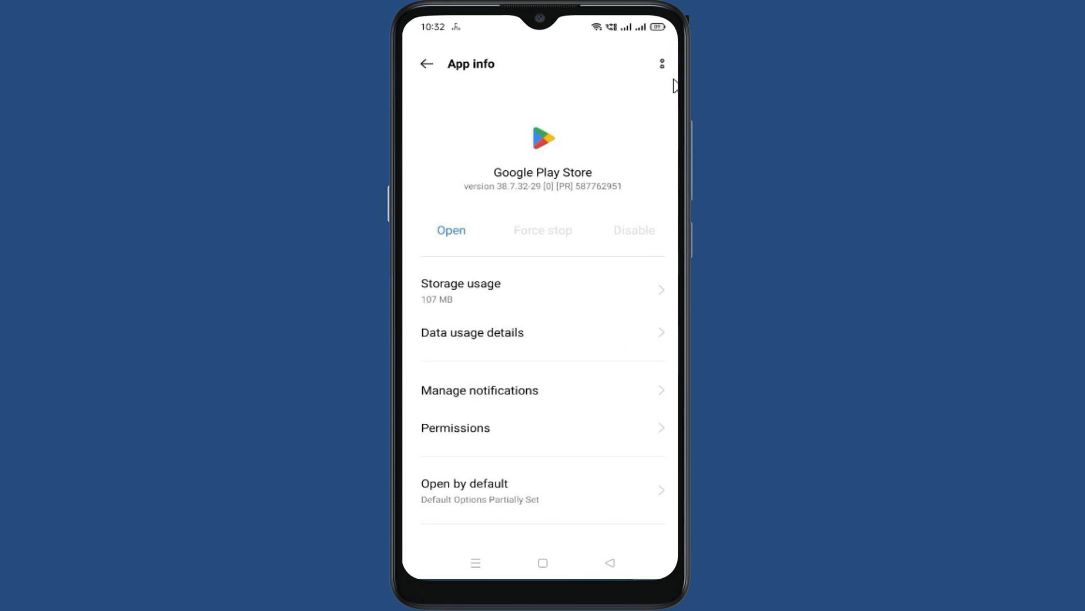
{"action": "left_click", "coordinate": [661, 63]}
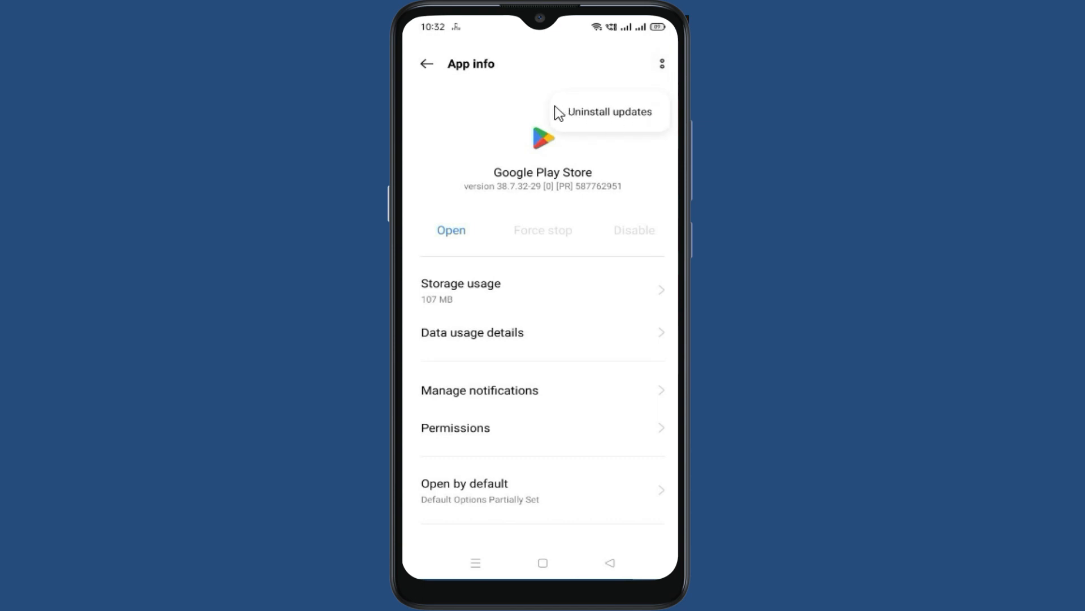
Uninstall Google Play Store updates, confirming the restore to its factory version
{"action": "left_click", "coordinate": [609, 112]}
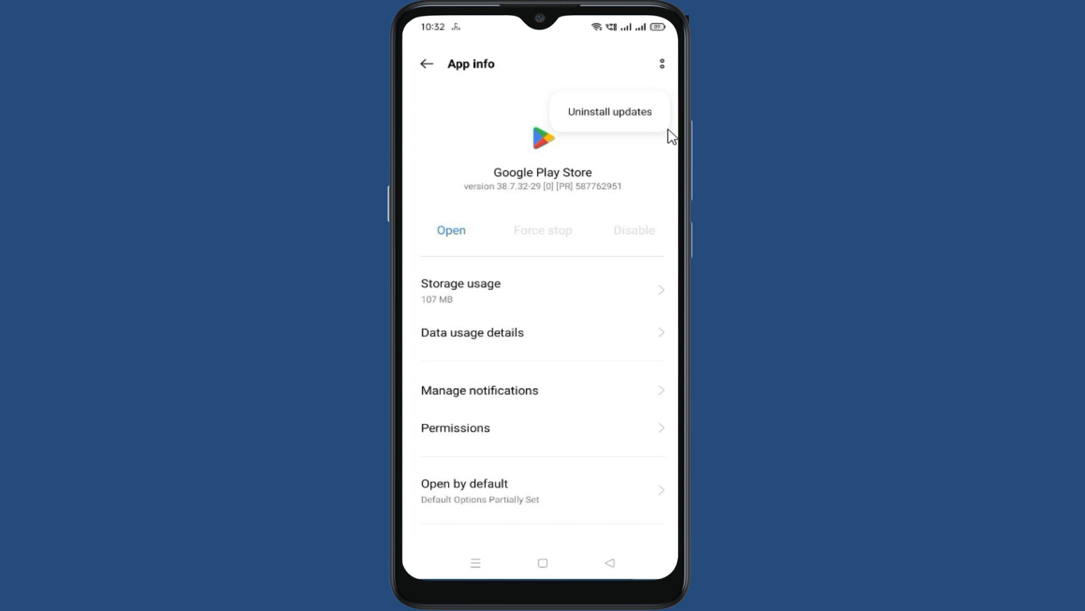
{"action": "left_click", "coordinate": [609, 112]}
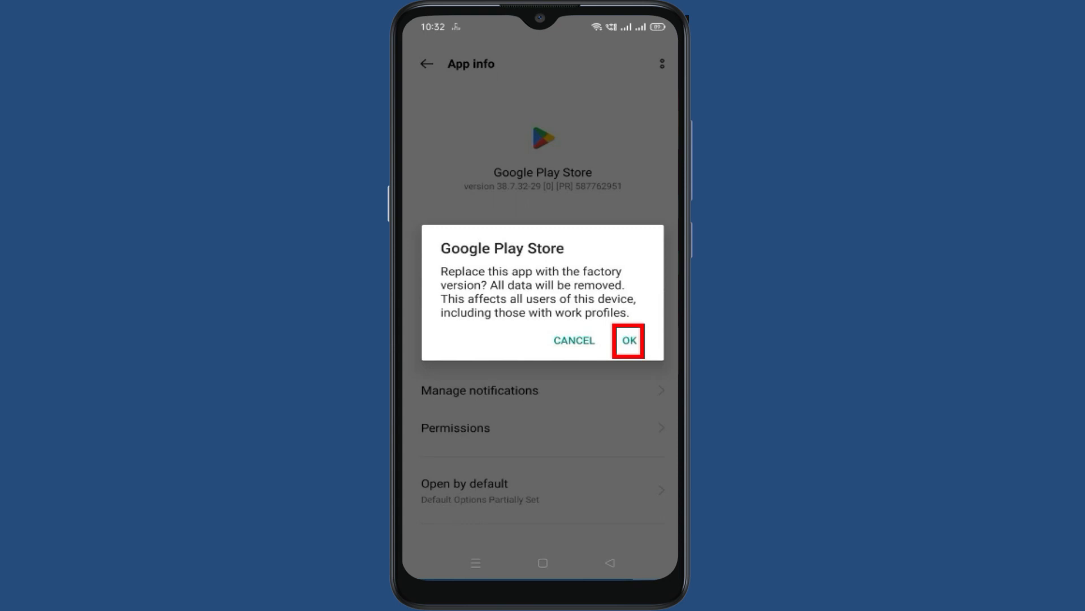
{"action": "left_click", "coordinate": [628, 340]}
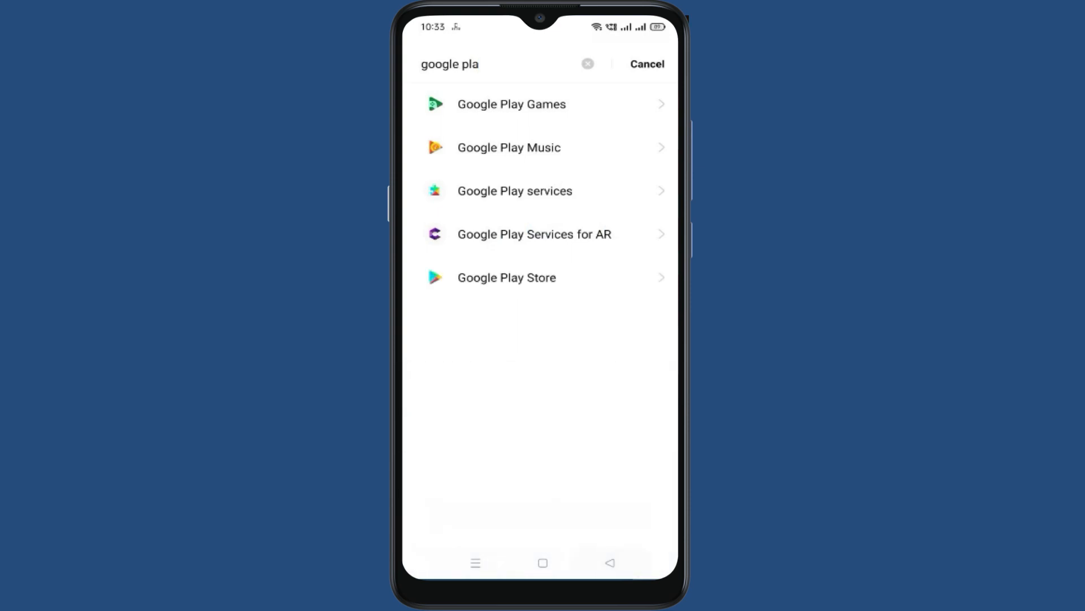
Search the app list for 'google play' and select Google Play services' app info
{"action": "left_click", "coordinate": [646, 63]}
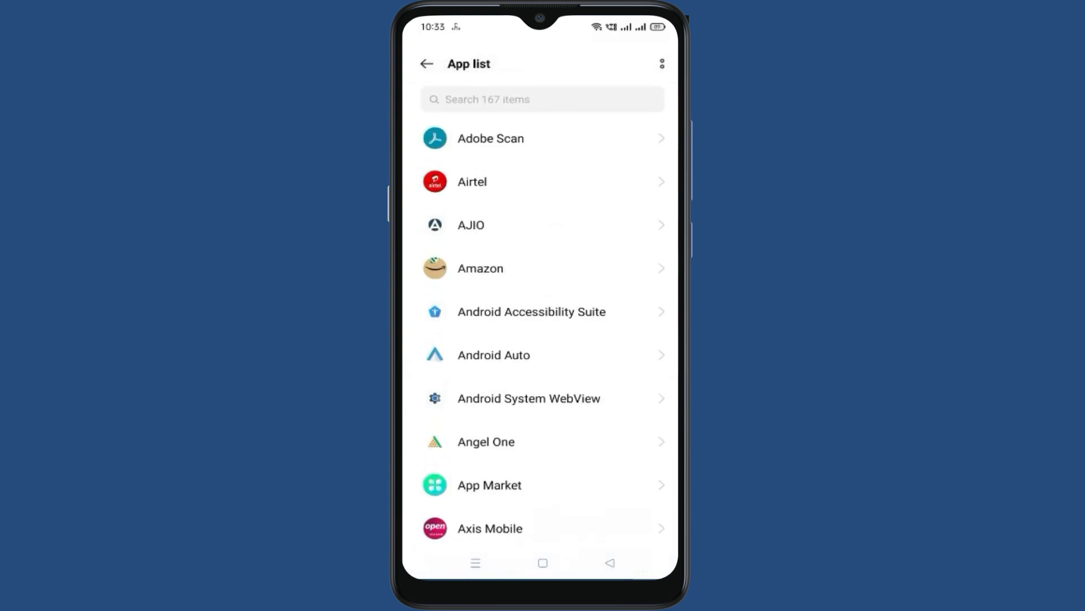
{"action": "left_click", "coordinate": [542, 99]}
{"action": "type", "text": "google play"}
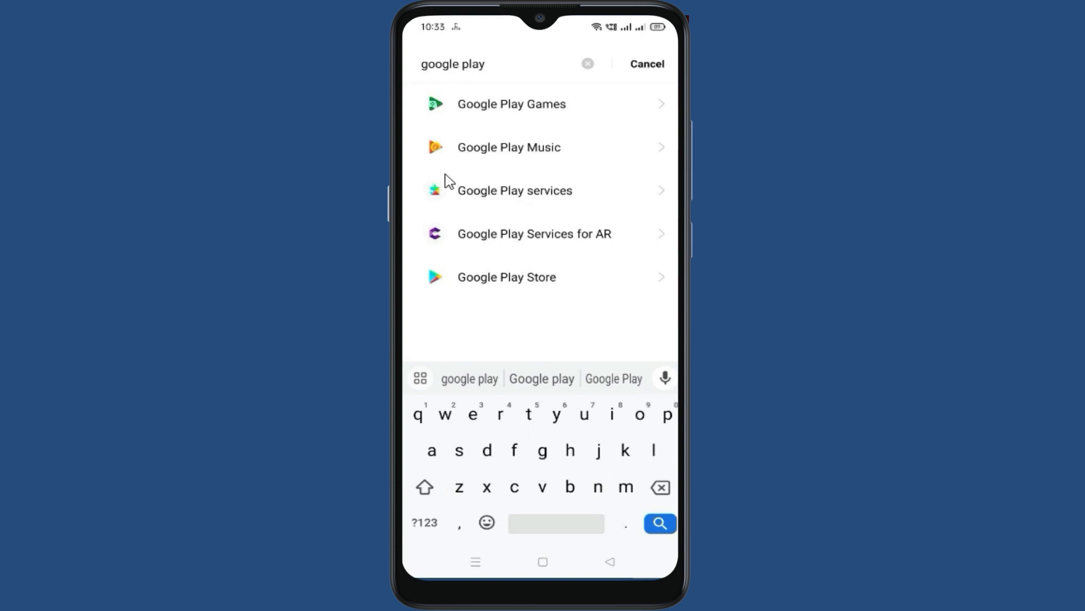
{"action": "left_click", "coordinate": [513, 190]}
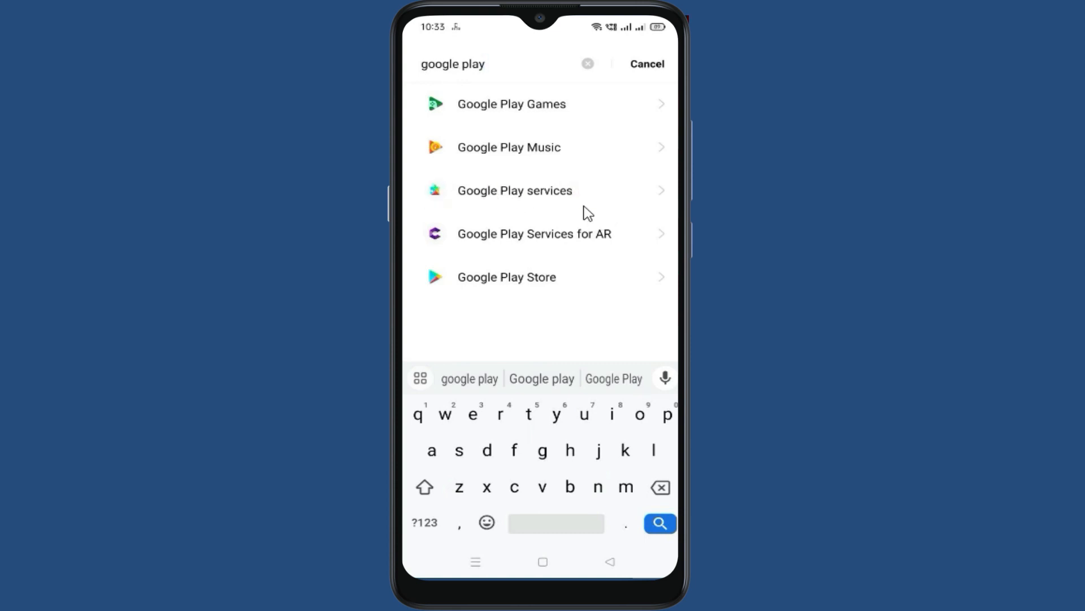
{"action": "left_click", "coordinate": [514, 190]}
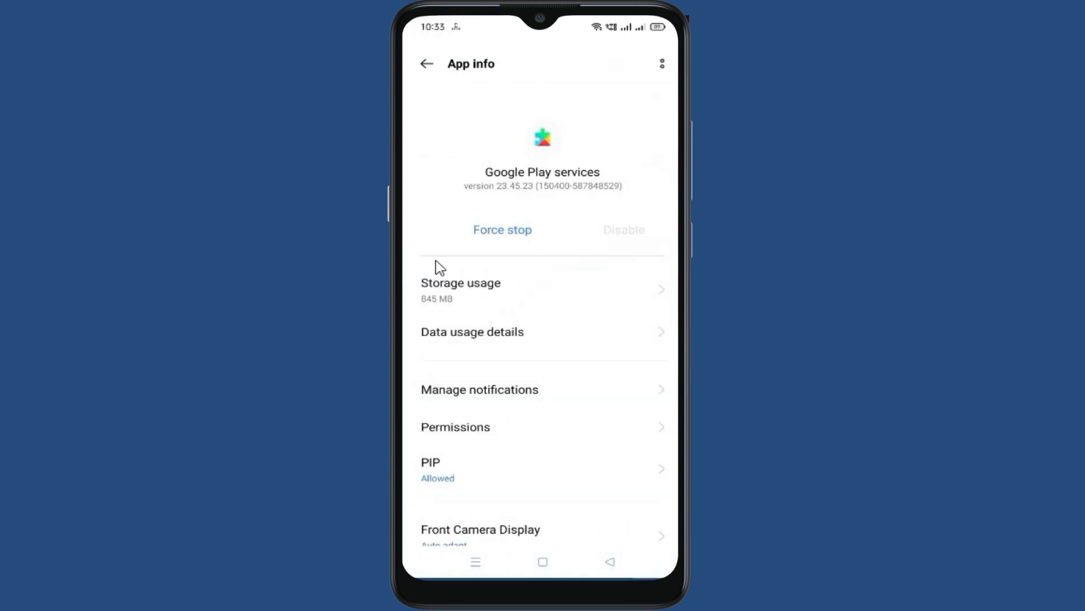
Show Google Play services' Storage usage and its data management page
{"action": "left_click", "coordinate": [480, 288]}
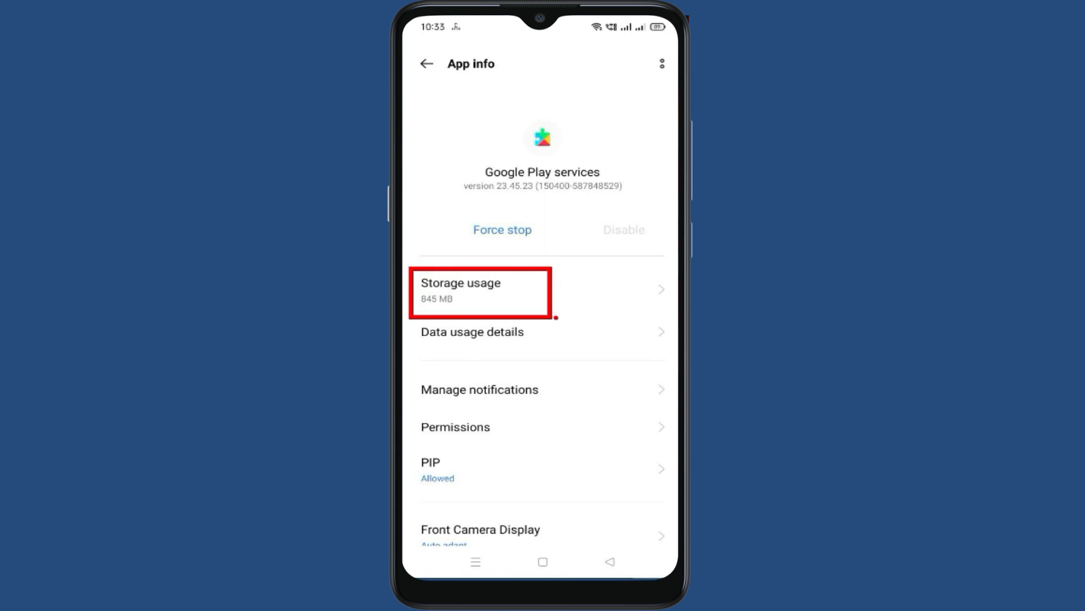
{"action": "left_click", "coordinate": [479, 290]}
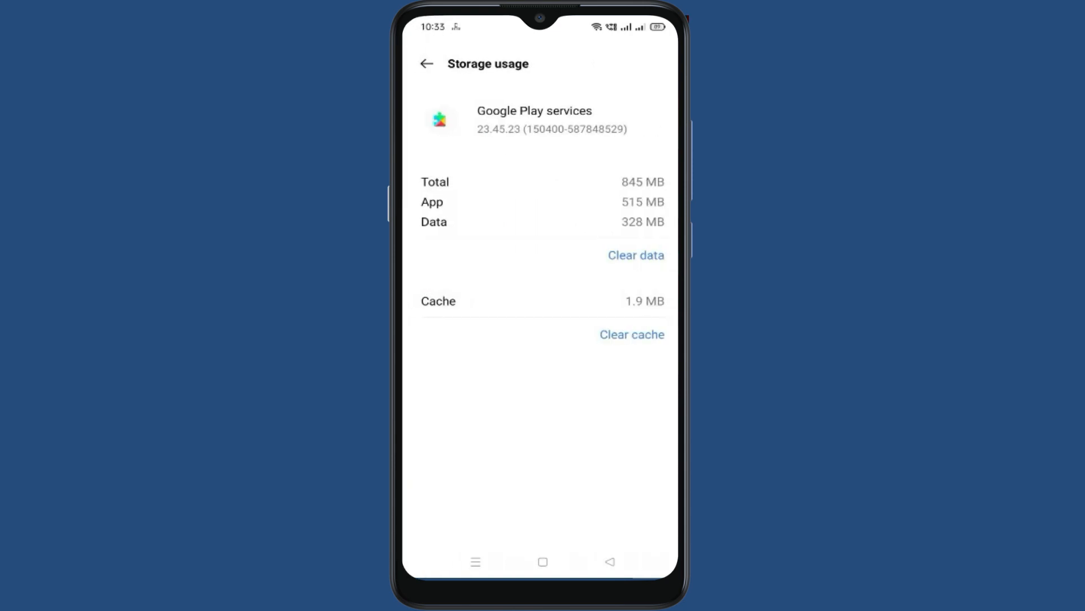
{"action": "left_click", "coordinate": [635, 254]}
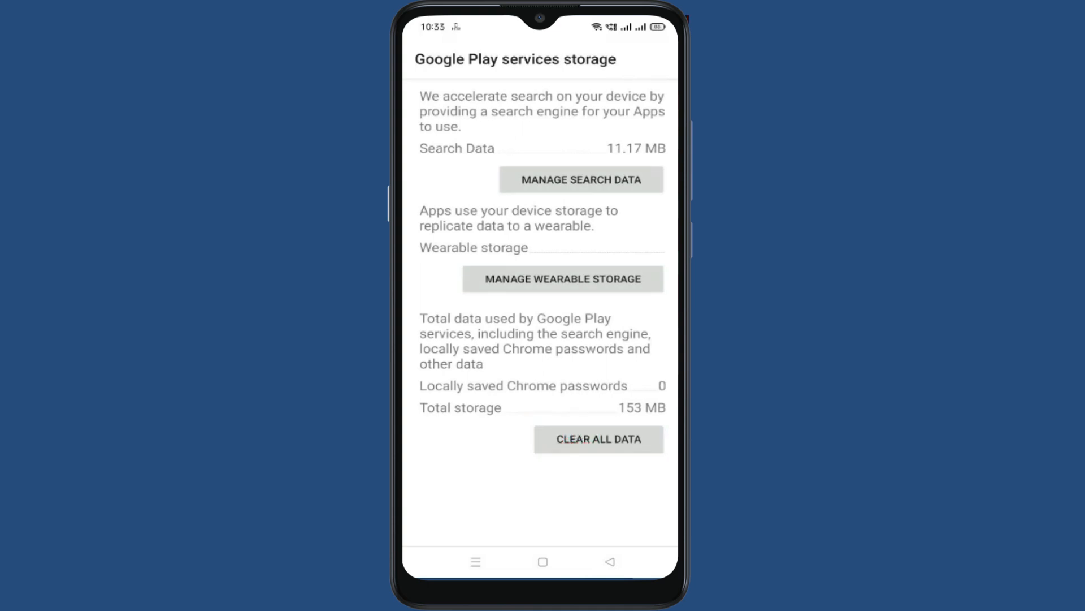
Clear all Google Play services data, confirming the deletion
{"action": "left_click", "coordinate": [597, 438]}
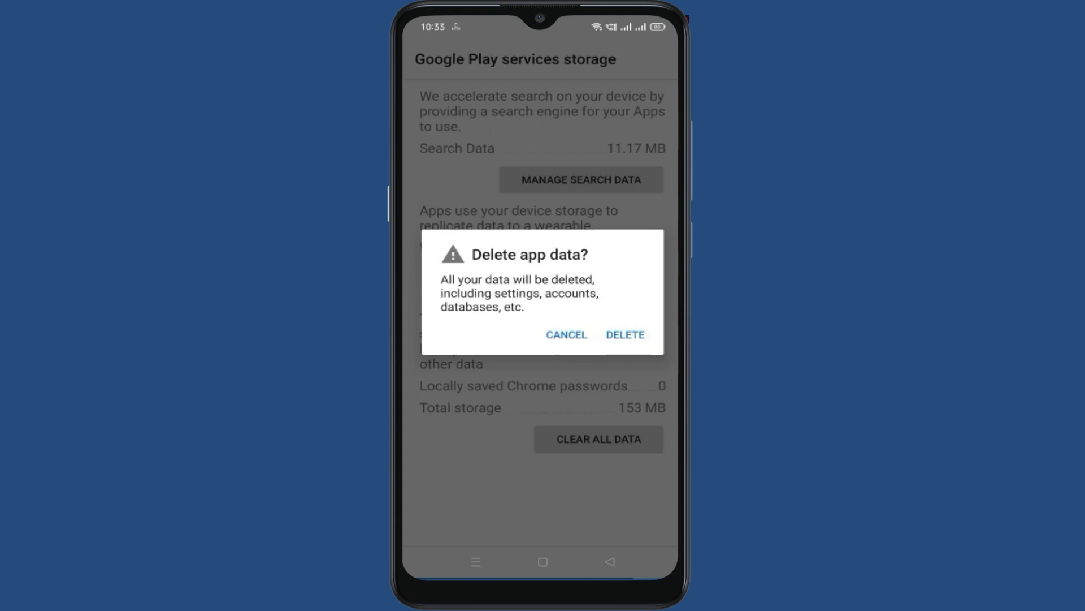
{"action": "left_click", "coordinate": [565, 335]}
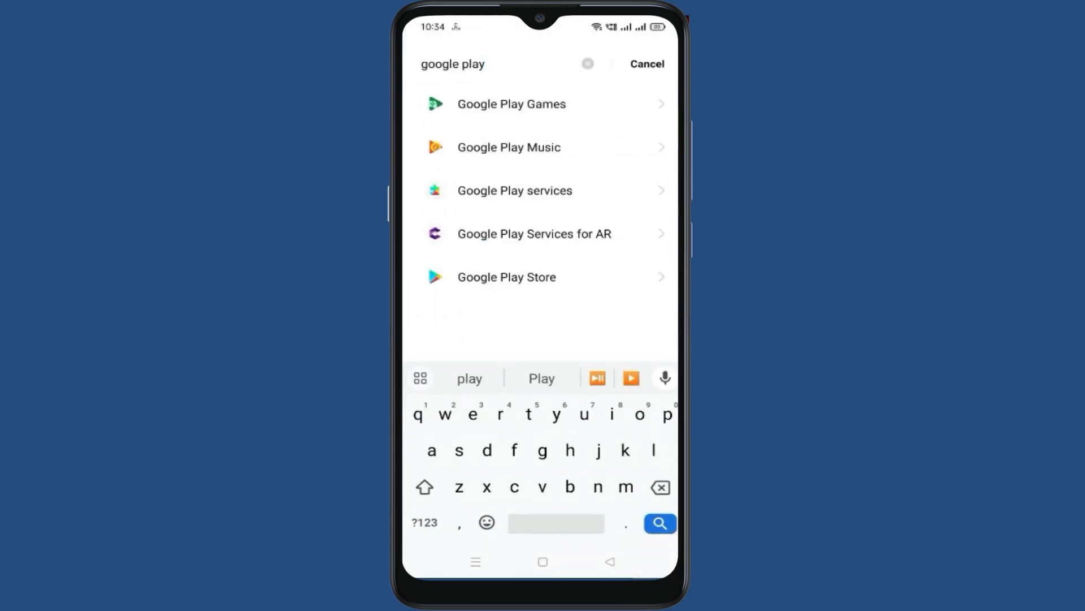
Leave the search and enable Show system so system apps appear in the app list
{"action": "left_click", "coordinate": [658, 523]}
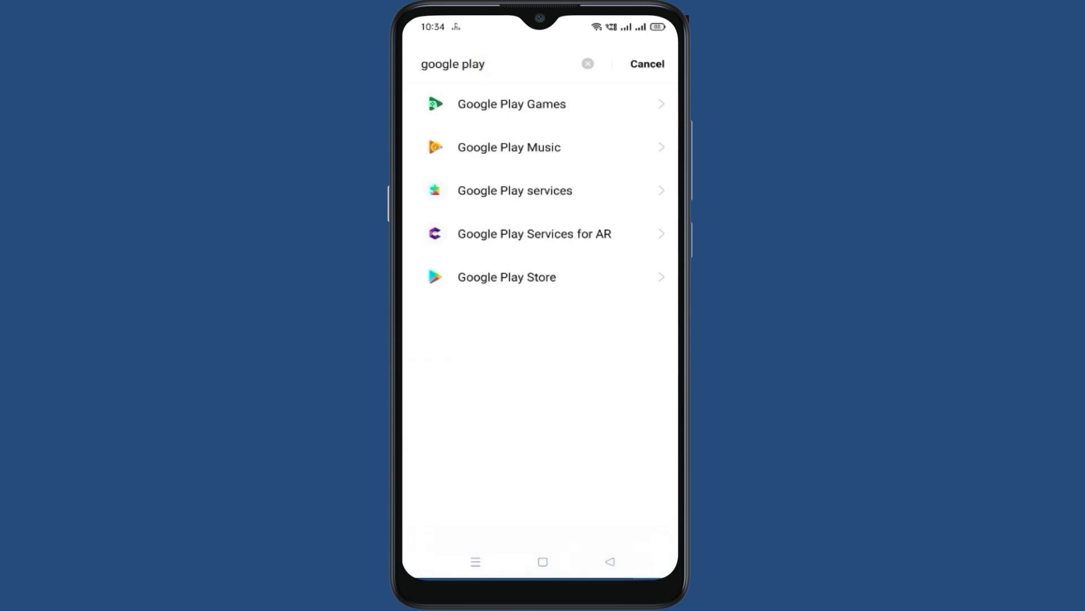
{"action": "left_click", "coordinate": [647, 64]}
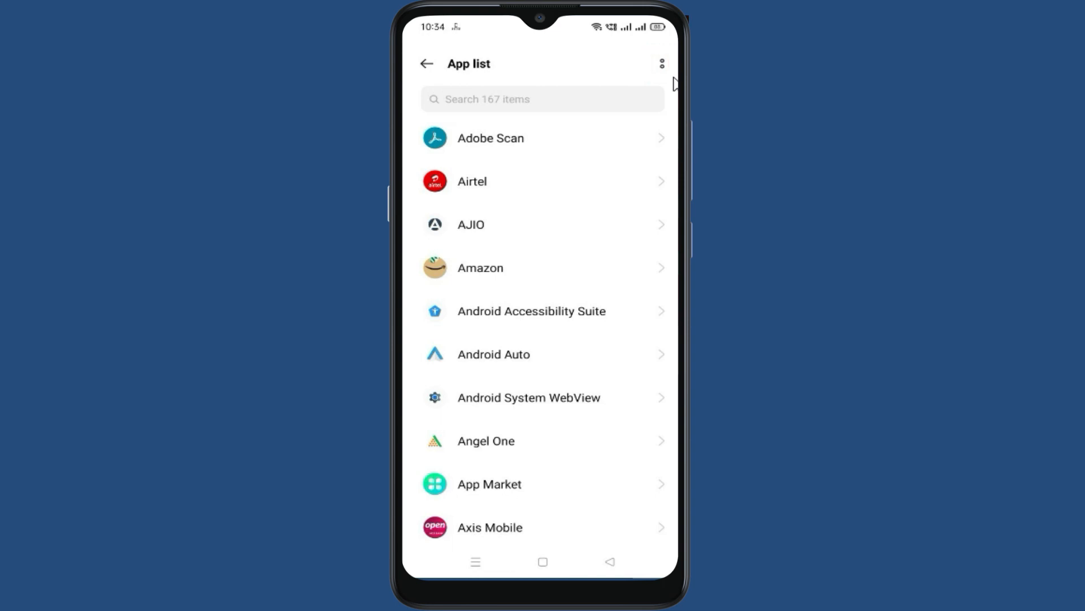
{"action": "left_click", "coordinate": [662, 63]}
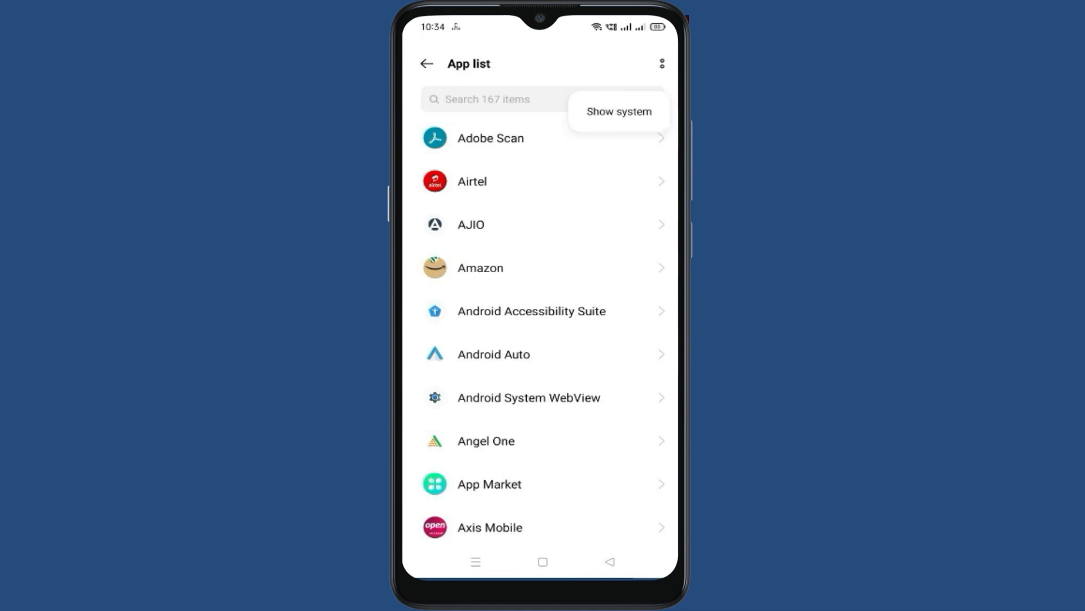
{"action": "left_click", "coordinate": [506, 100]}
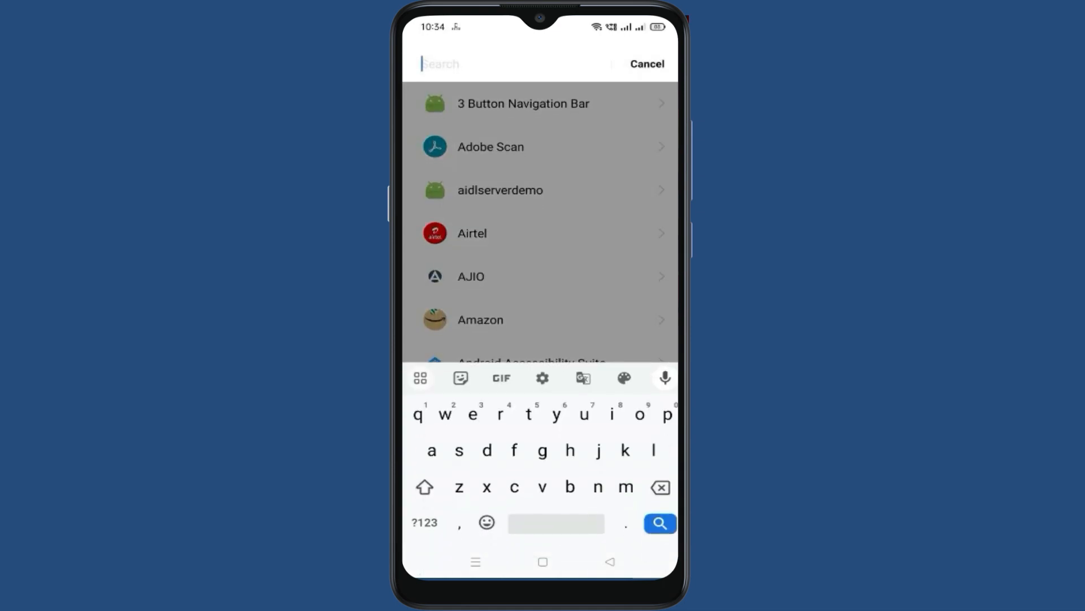
Search 'down' and open the Download Manager app info page
{"action": "type", "text": "dow"}
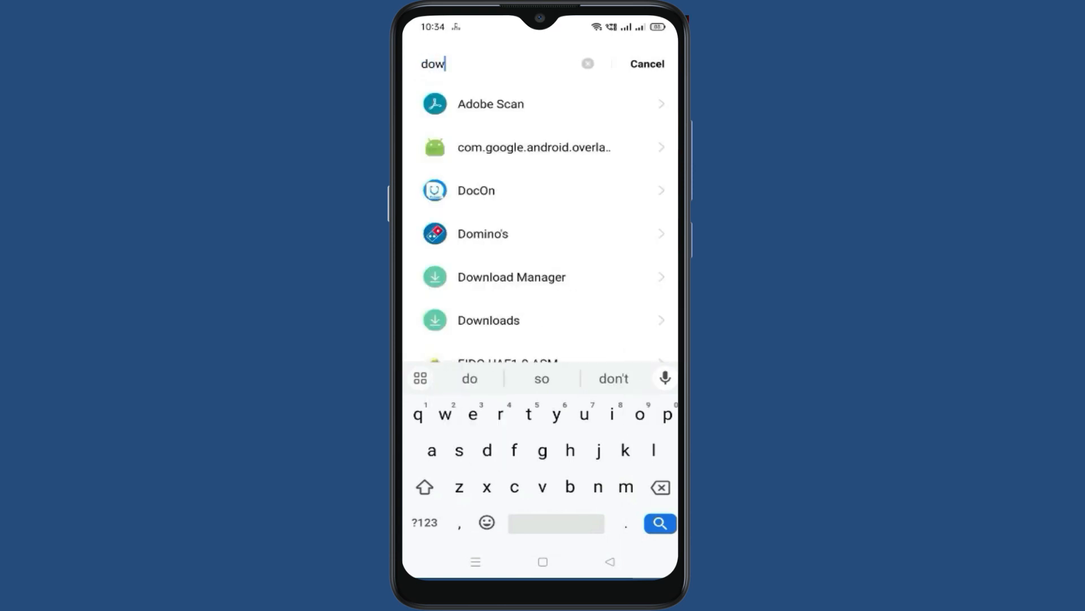
{"action": "type", "text": "n"}
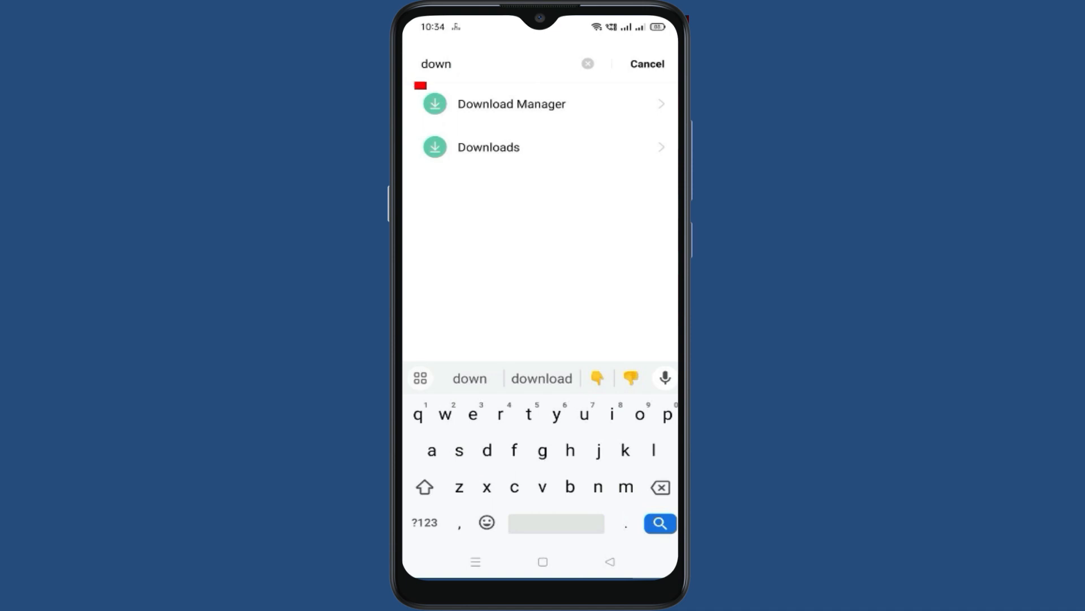
{"action": "left_click", "coordinate": [511, 103]}
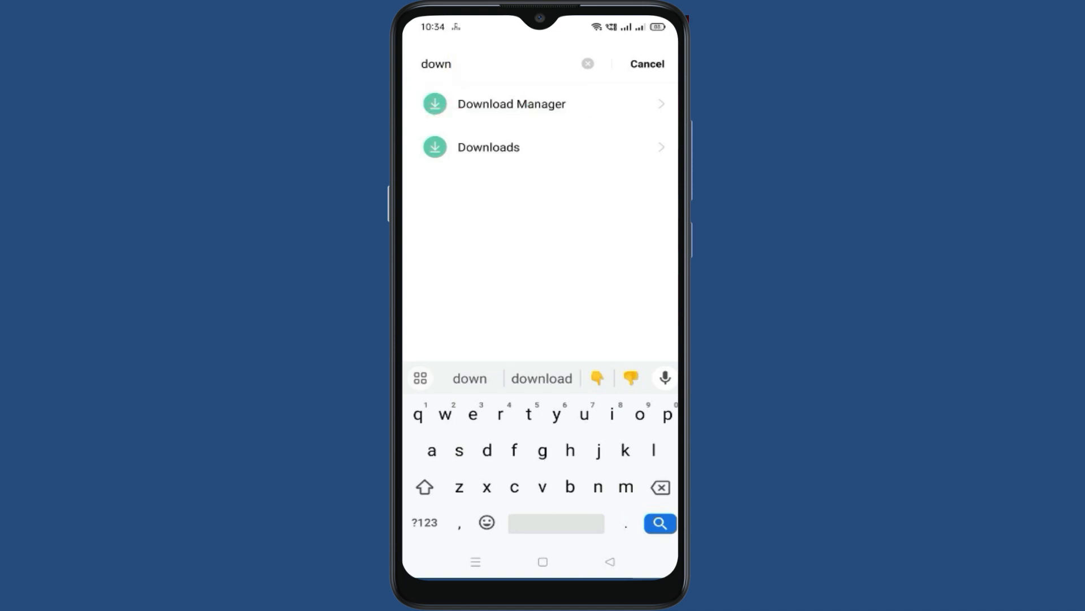
{"action": "left_click", "coordinate": [511, 104]}
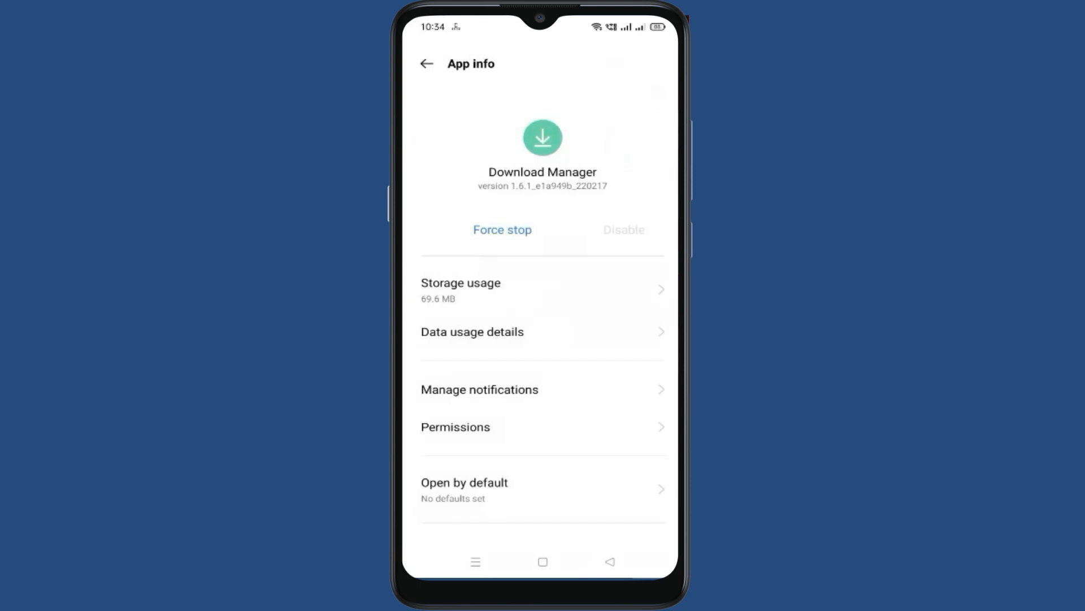
Clear Download Manager's app data from Storage usage, confirming the dialog, leaving 35.4 MB
{"action": "left_click", "coordinate": [463, 289]}
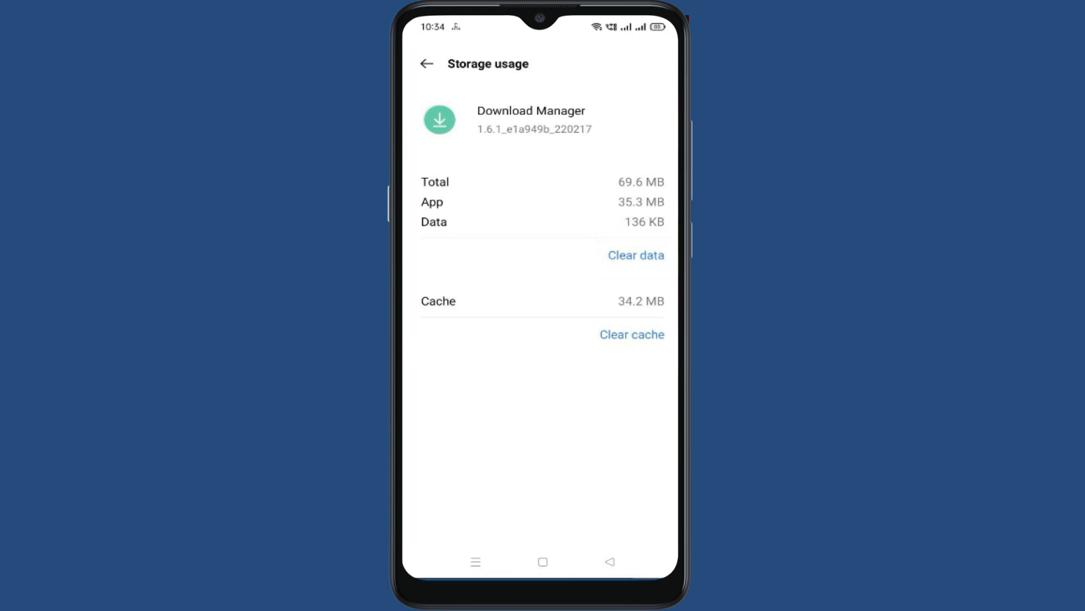
{"action": "left_click", "coordinate": [634, 254]}
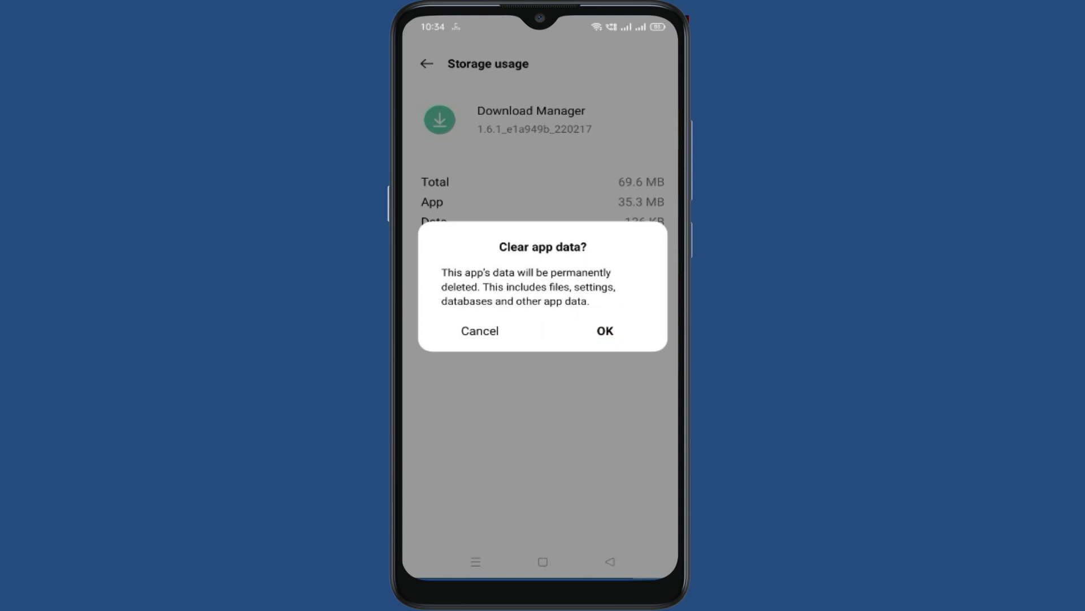
{"action": "left_click", "coordinate": [604, 331]}
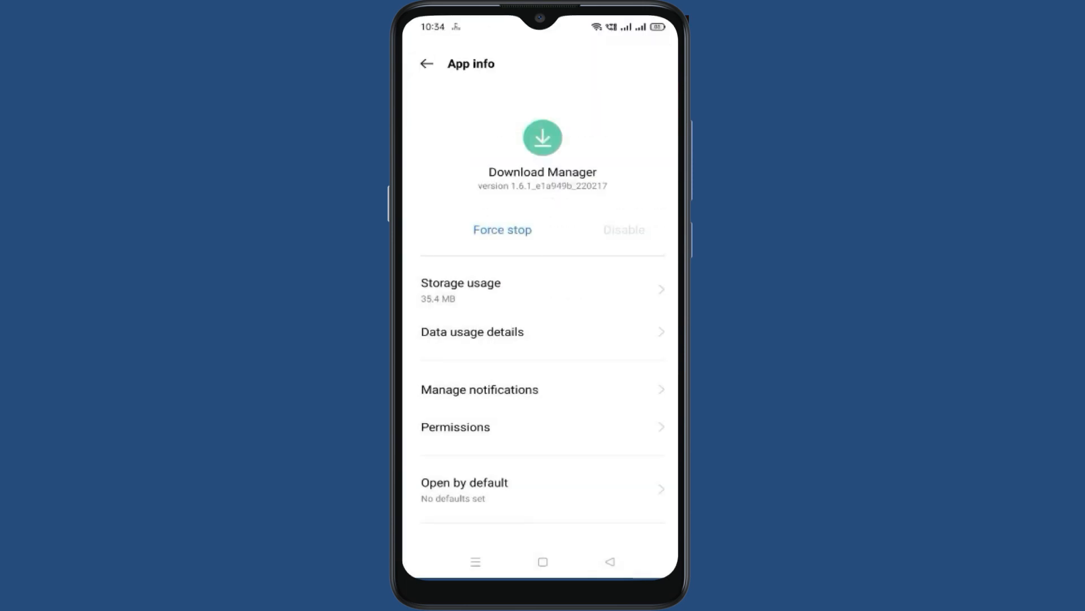
{"action": "type", "text": "down"}
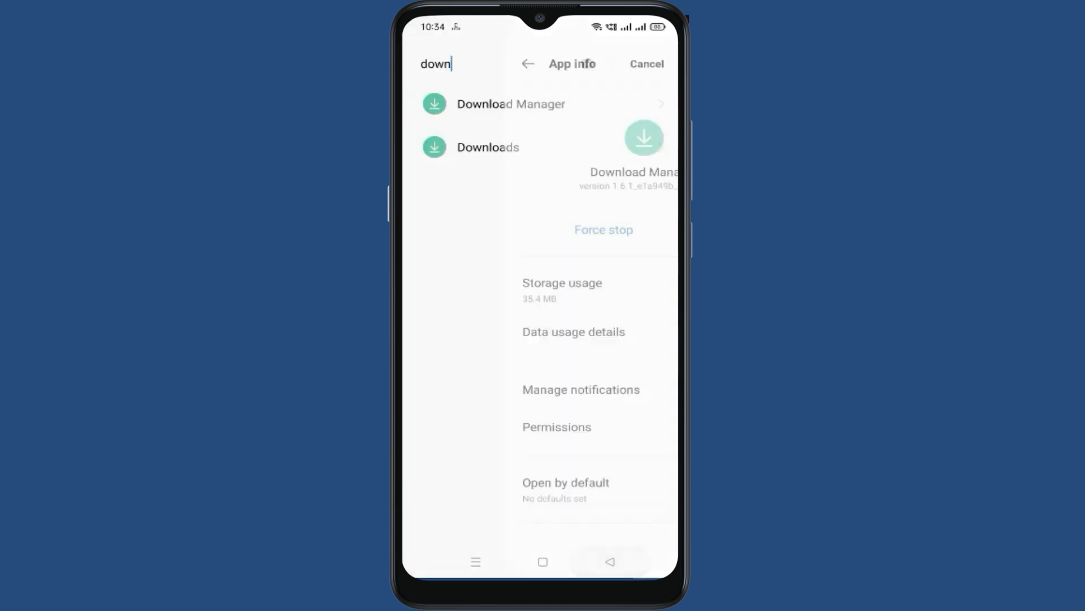